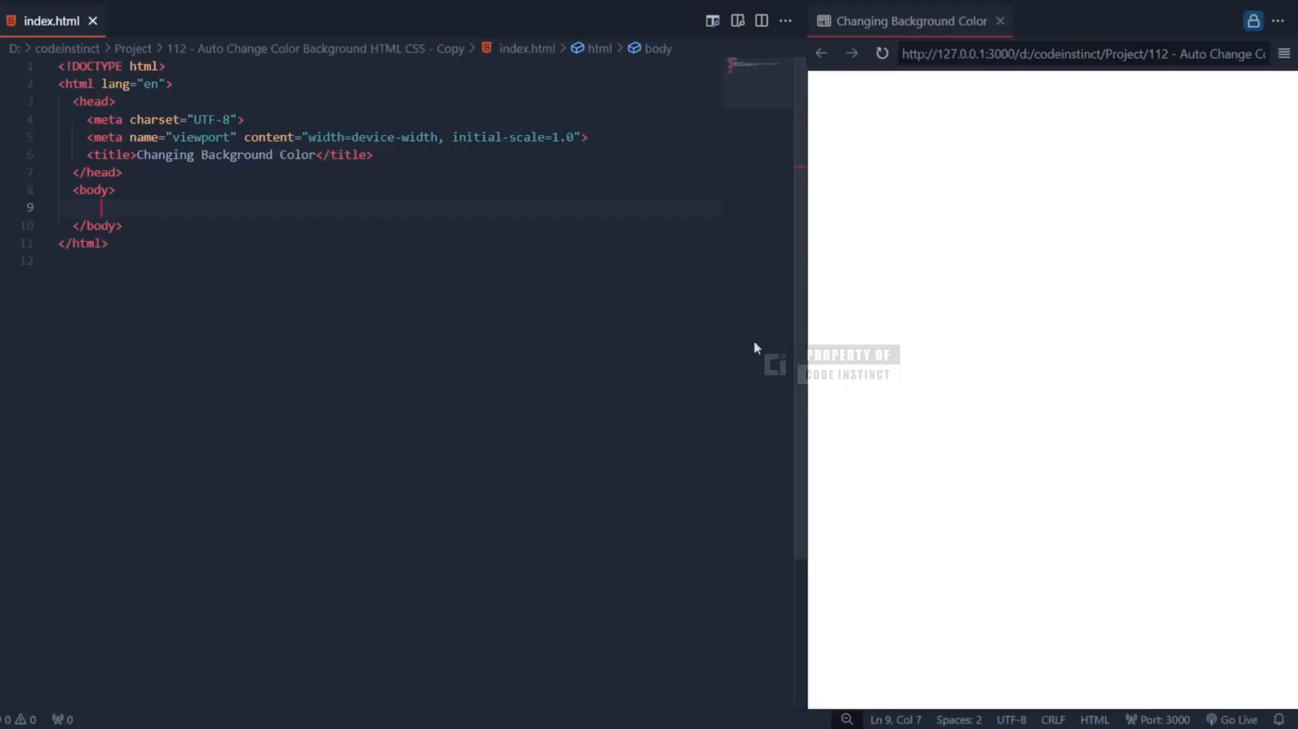
- Type an h1 heading 'Changing Background Color' inside the body
{"action": "type", "text": "<h1"}
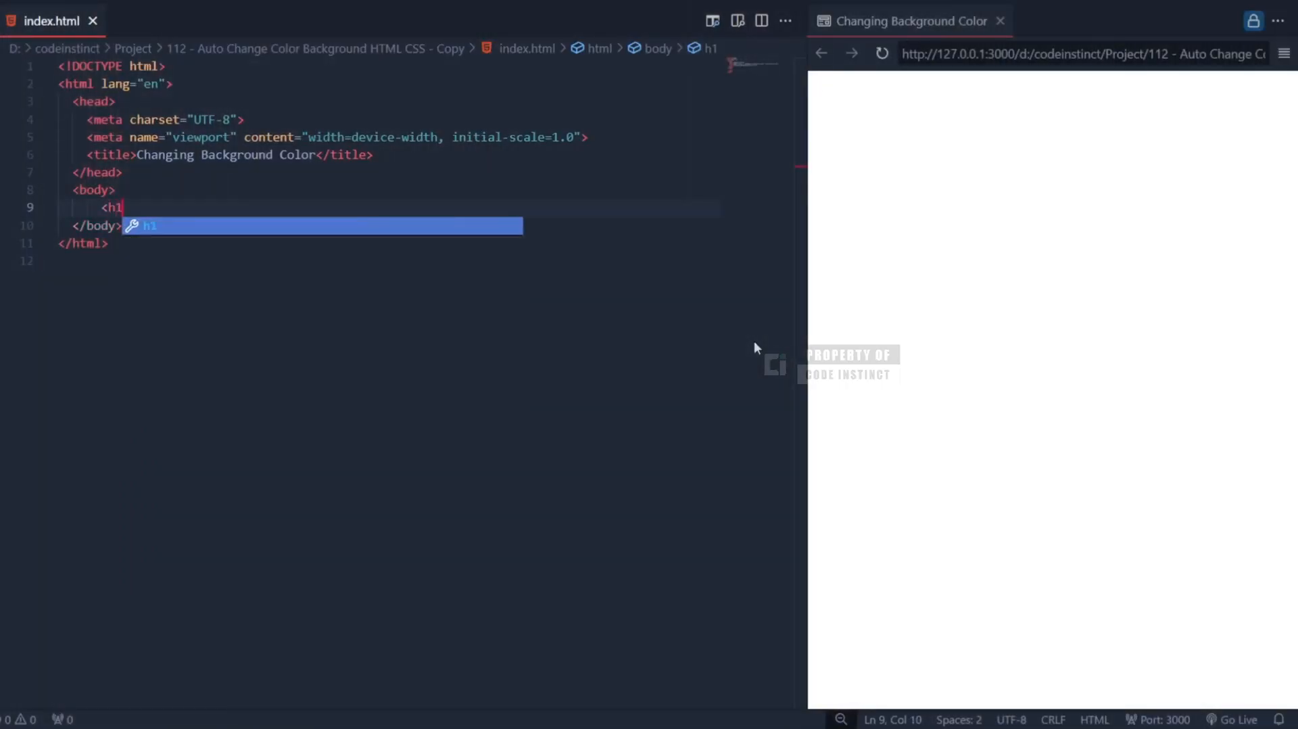
{"action": "type", "text": "Cha</h1>"}
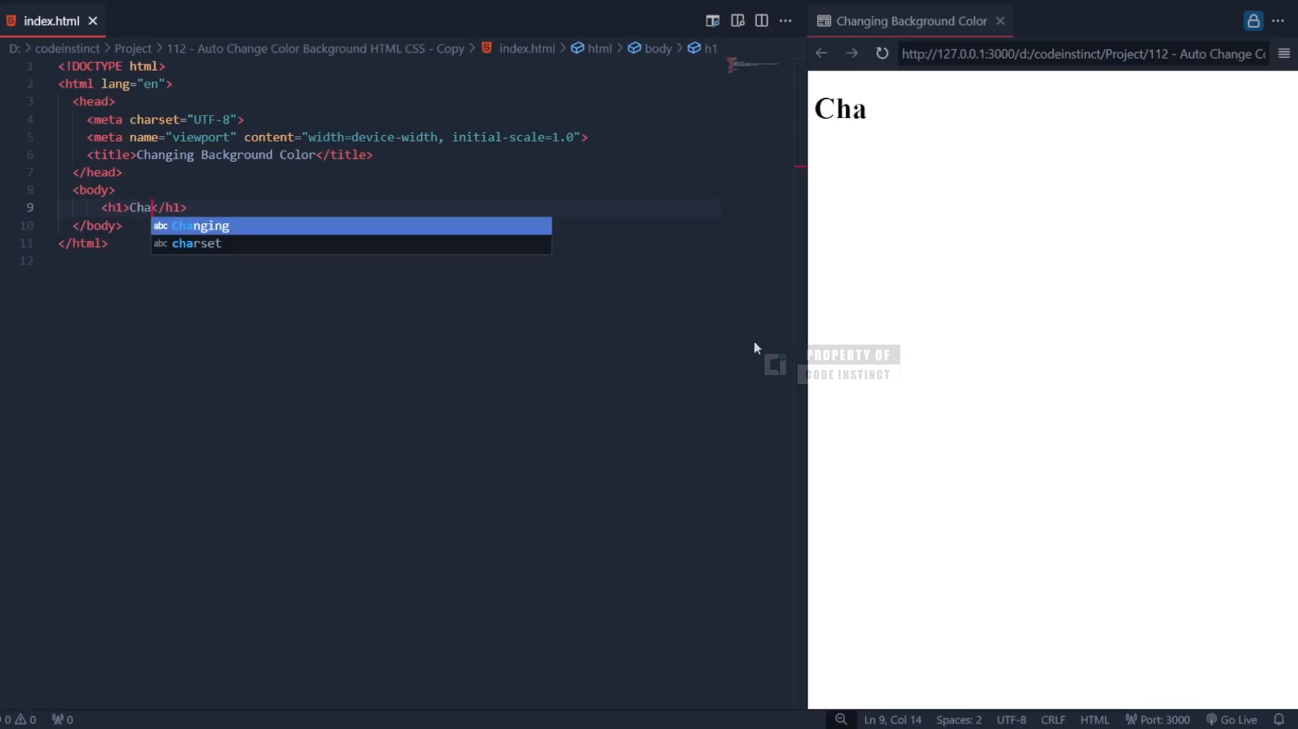
{"action": "type", "text": "nfin"}
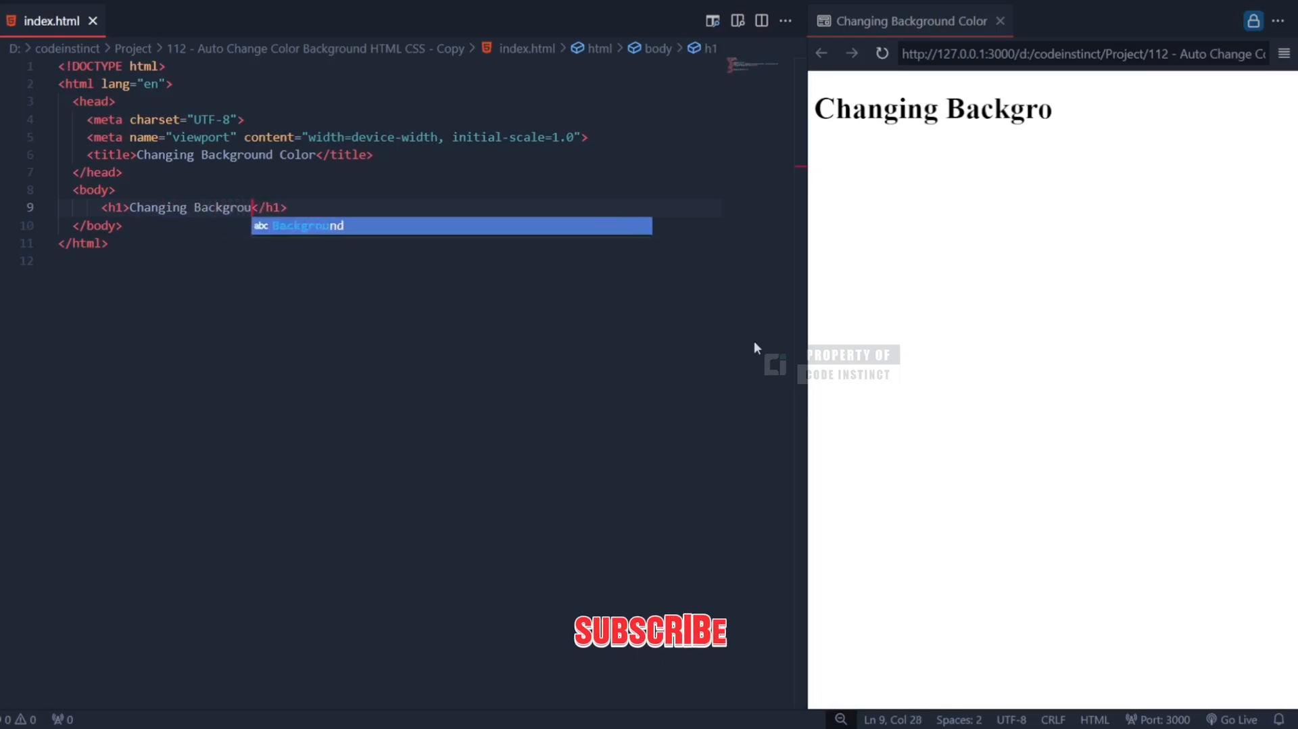
{"action": "type", "text": "Color"}
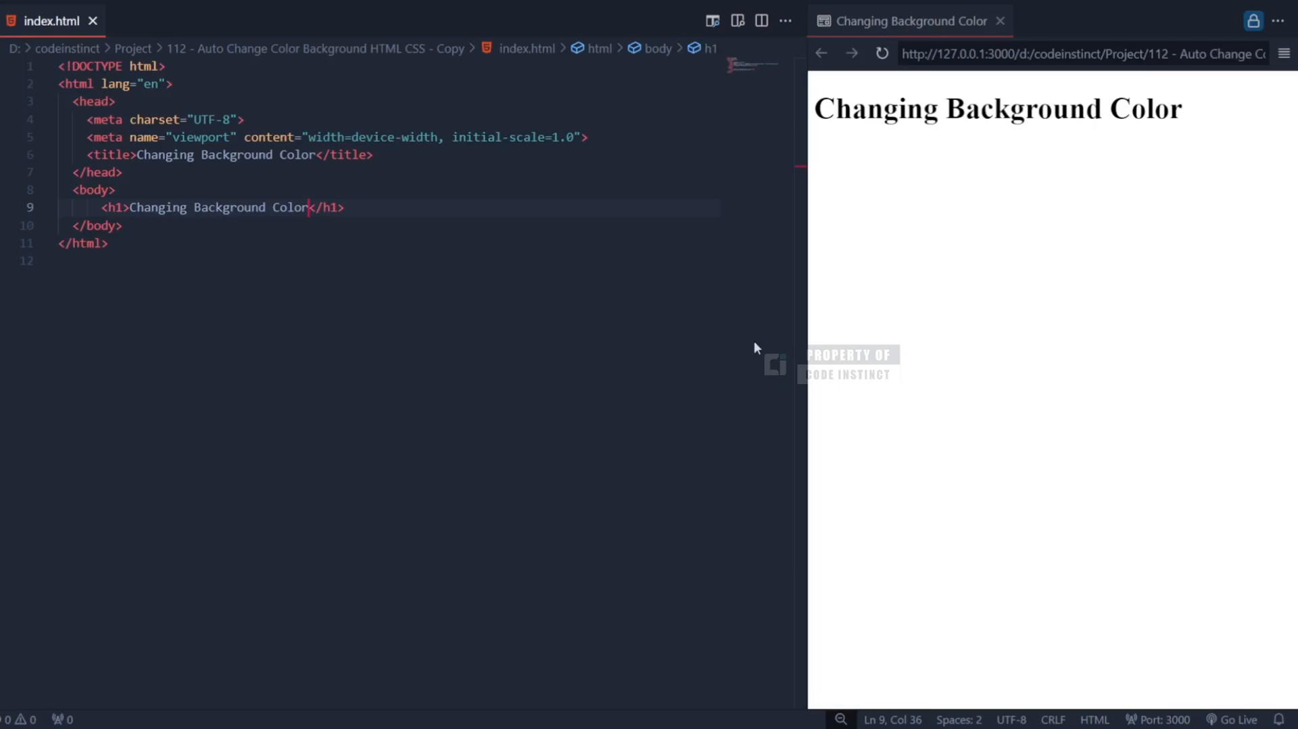
- Check the heading in the live preview and put the cursor after the title line
{"action": "left_click", "coordinate": [478, 260]}
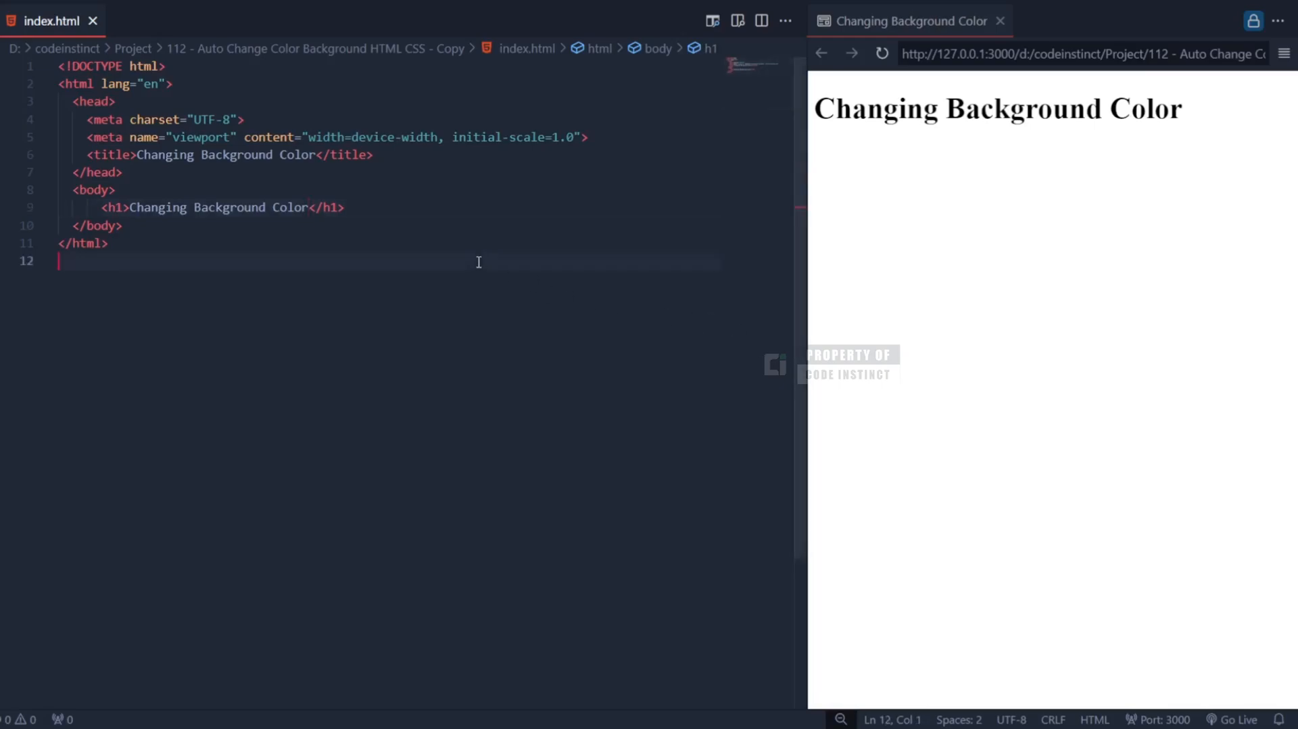
{"action": "left_click", "coordinate": [370, 207]}
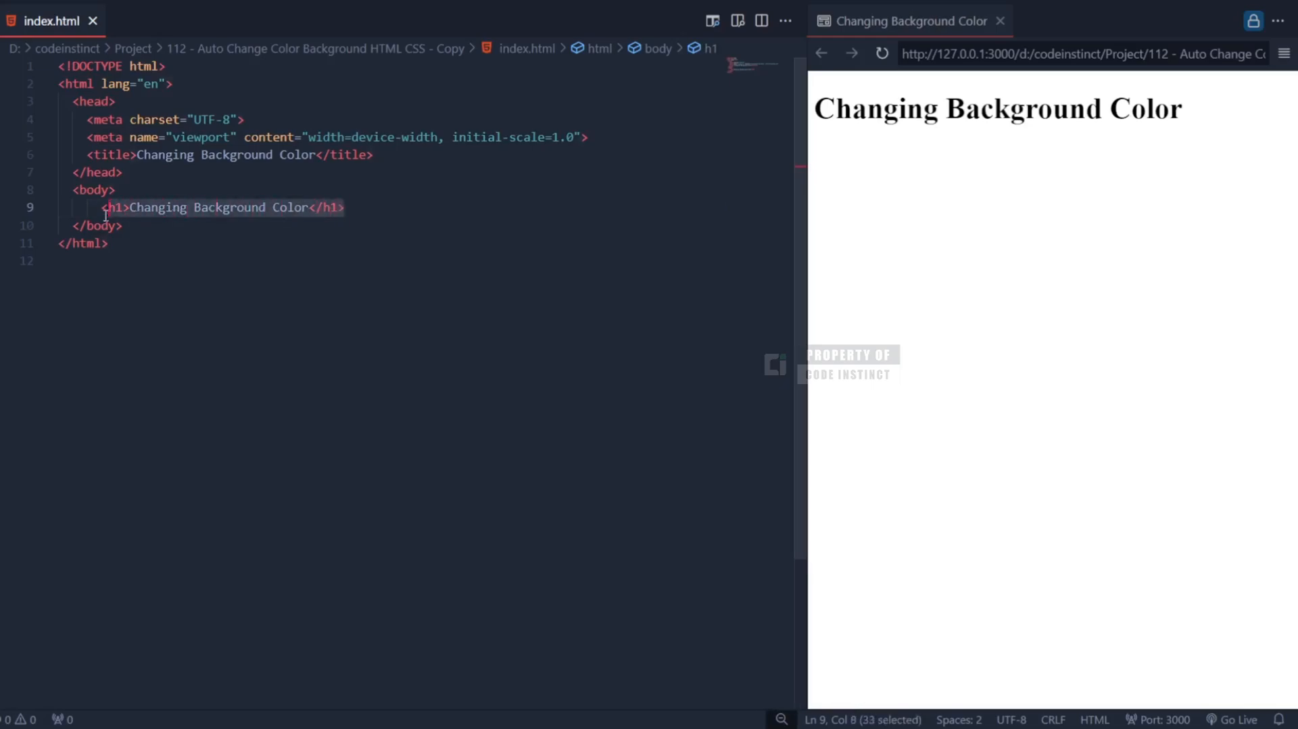
{"action": "left_click", "coordinate": [563, 394]}
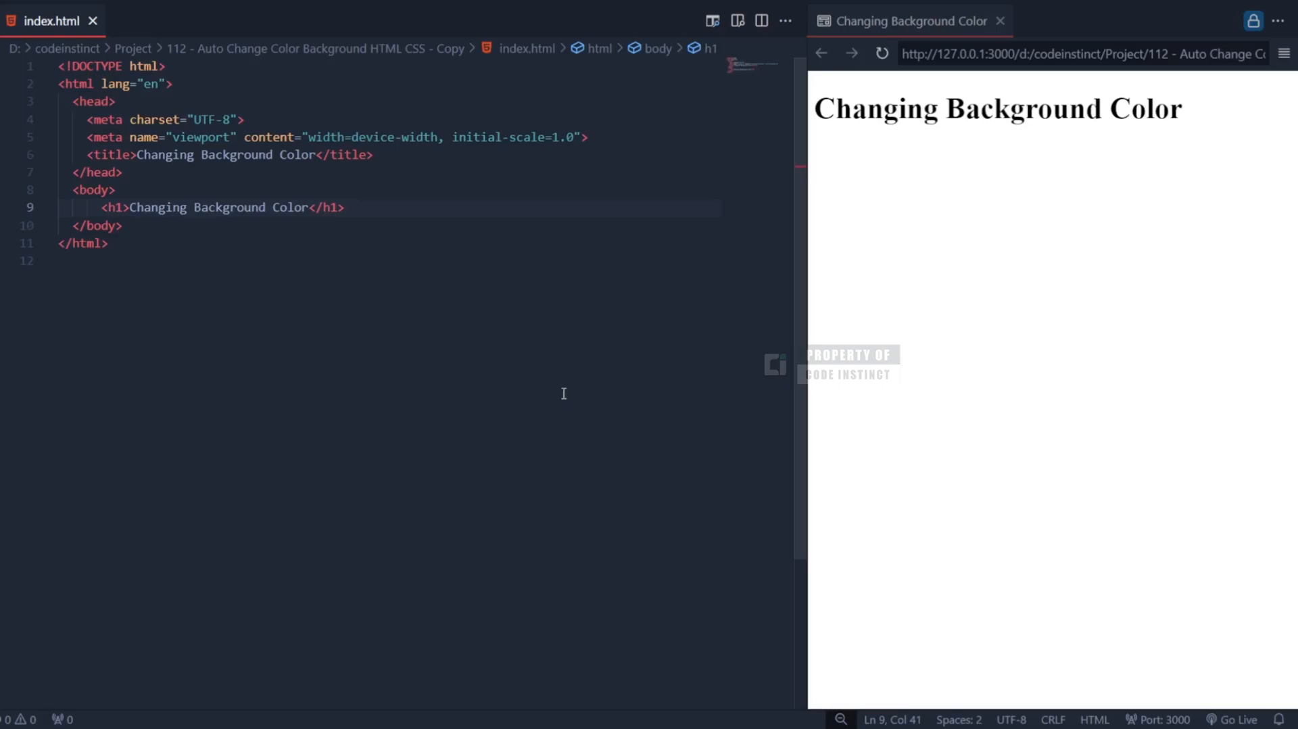
{"action": "left_click", "coordinate": [385, 155]}
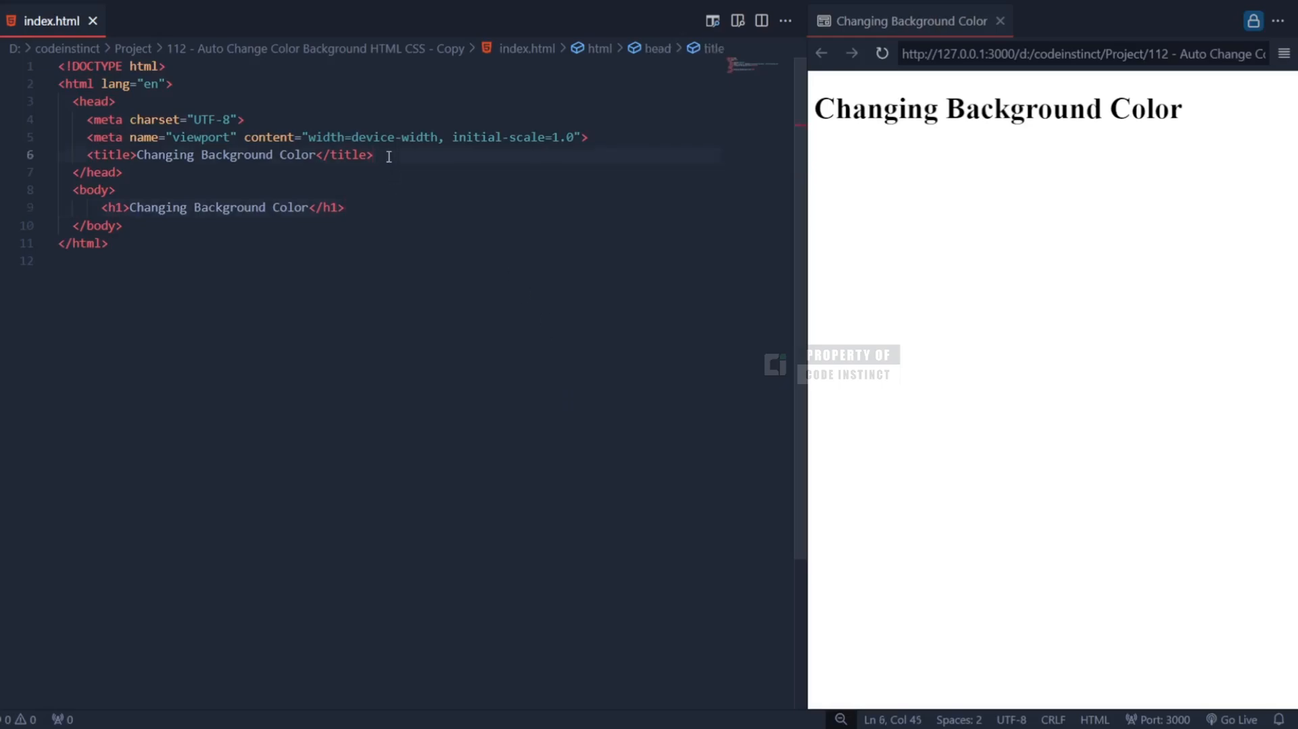
- Insert an empty <style> block on a new line below the title
{"action": "key", "text": "Enter"}
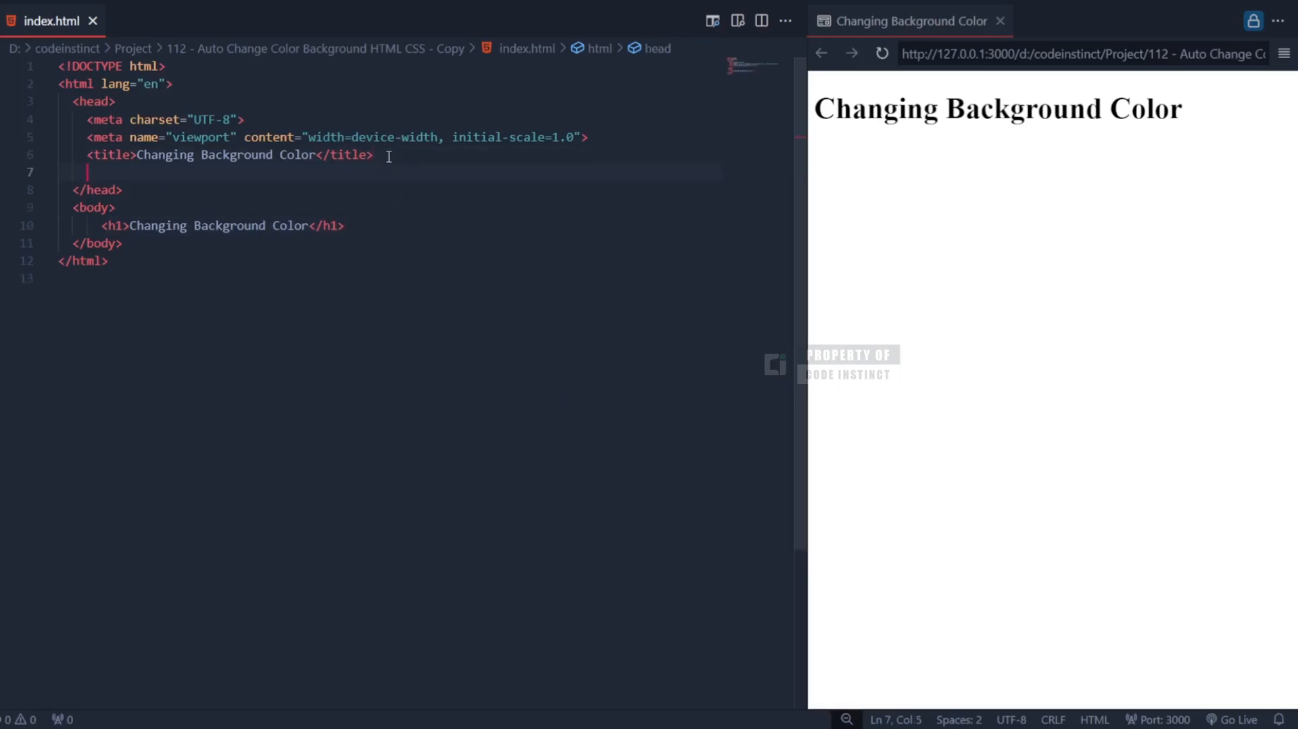
{"action": "type", "text": "<style>"}
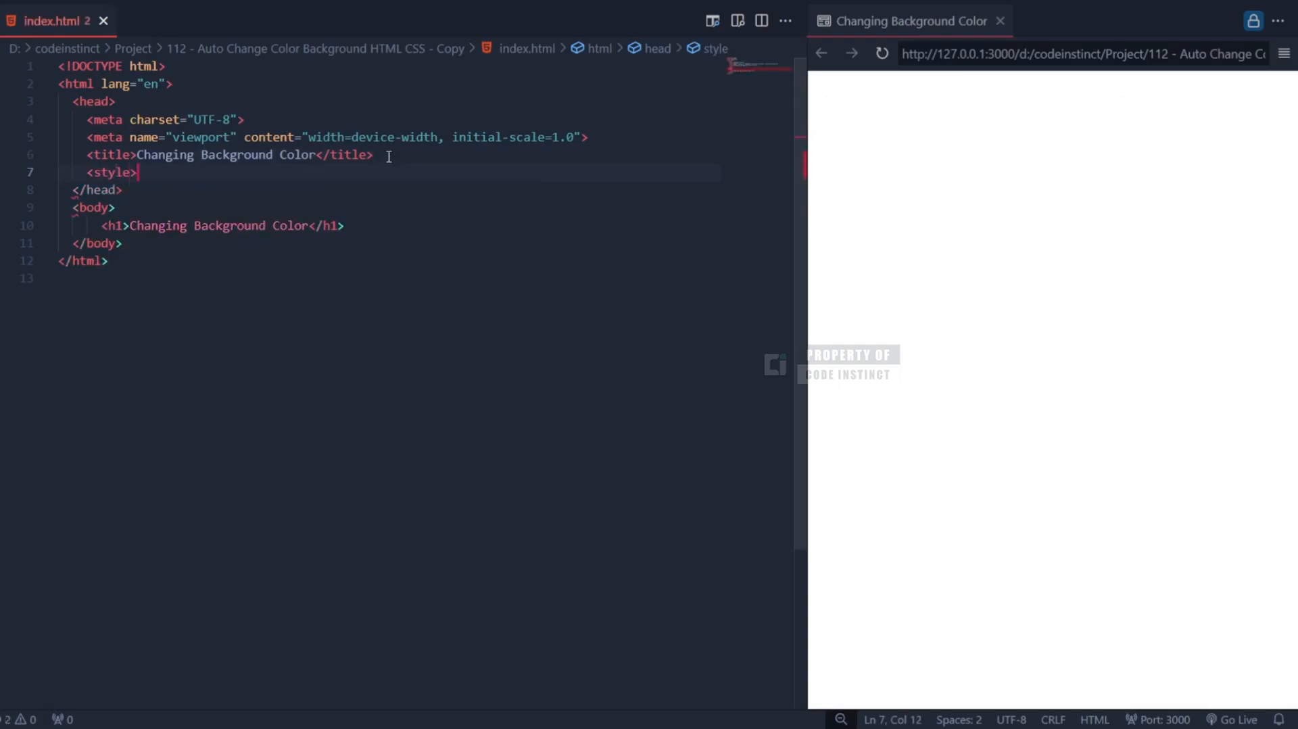
{"action": "key", "text": "Enter"}
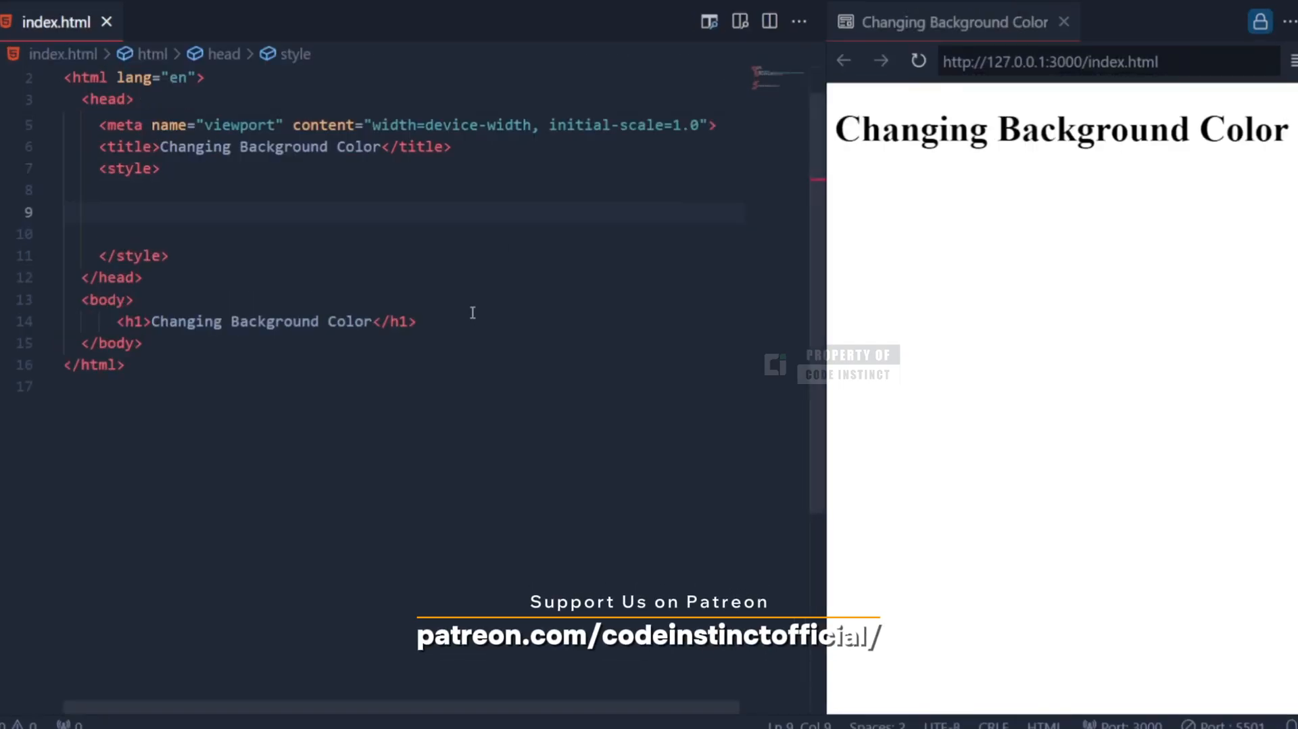
- Write a body, html rule: margin and padding 0, height 100%, display flex, centered both ways
{"action": "type", "text": "body,"}
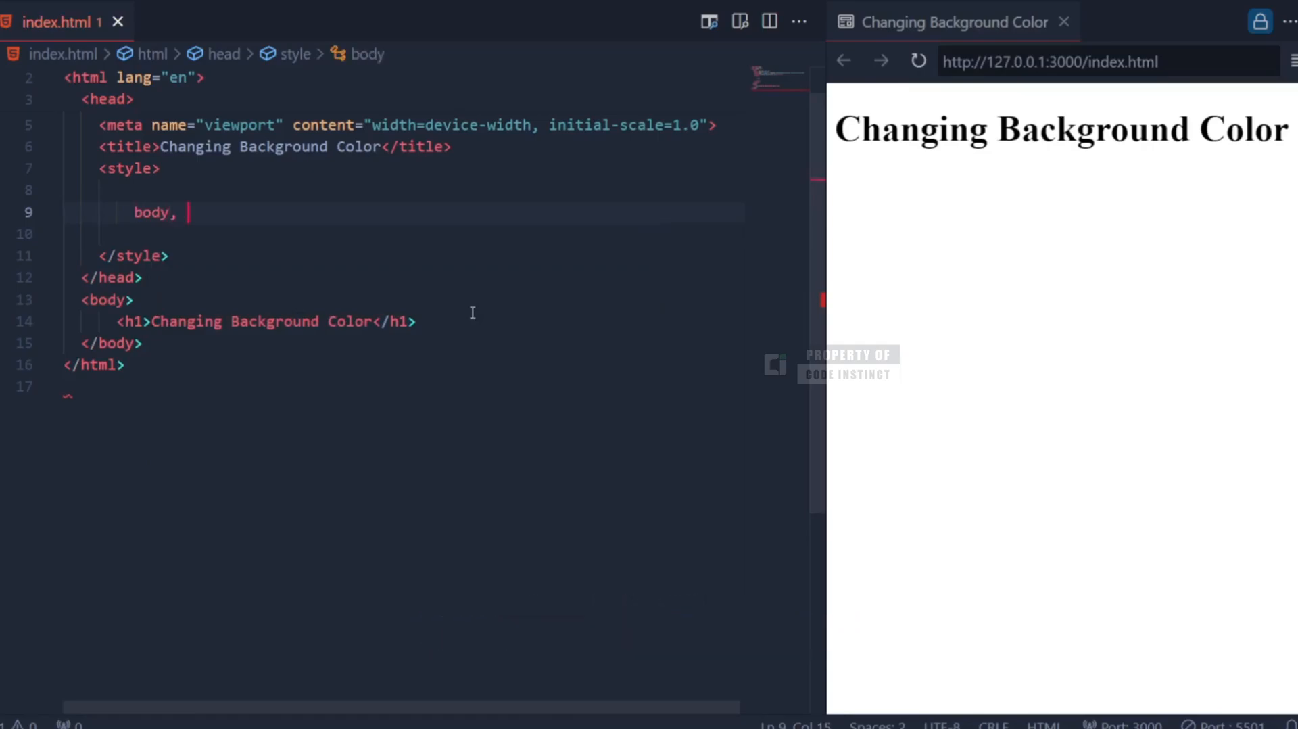
{"action": "type", "text": "html{"}
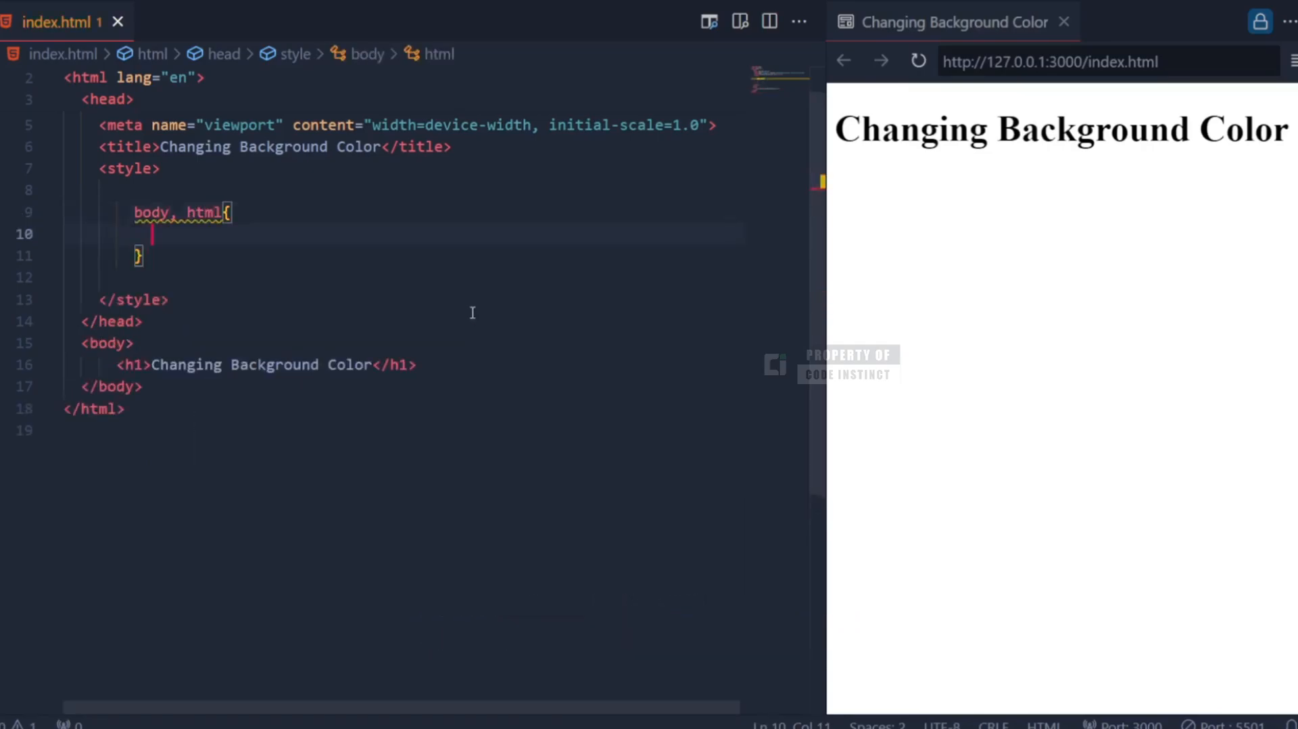
{"action": "type", "text": "m"}
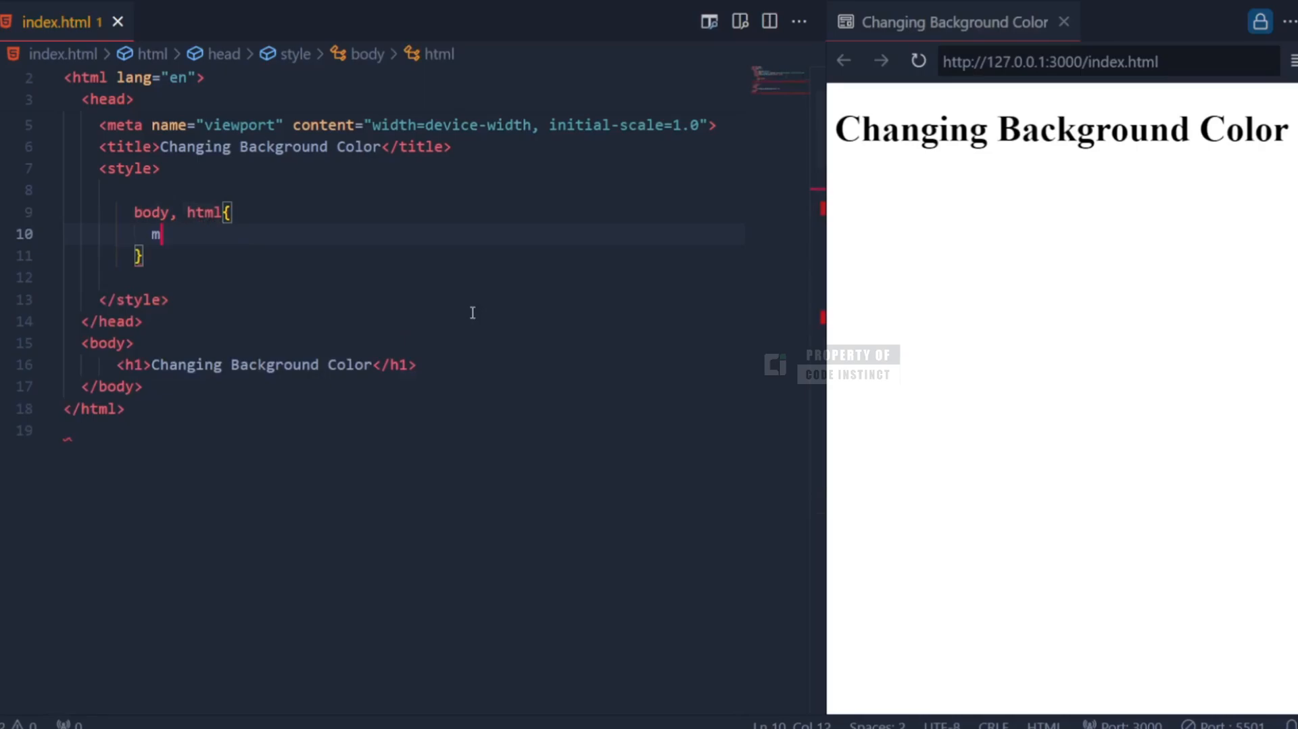
{"action": "type", "text": "argin: 0;"}
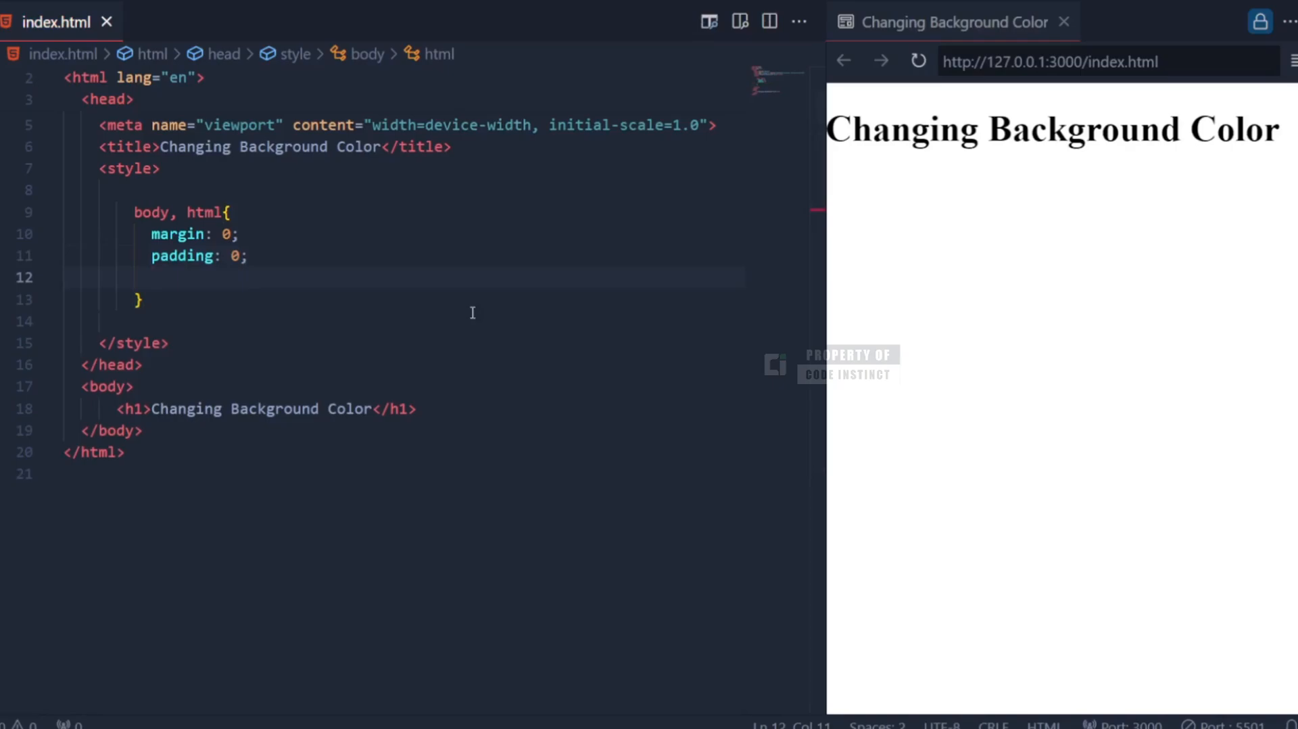
{"action": "type", "text": "height:"}
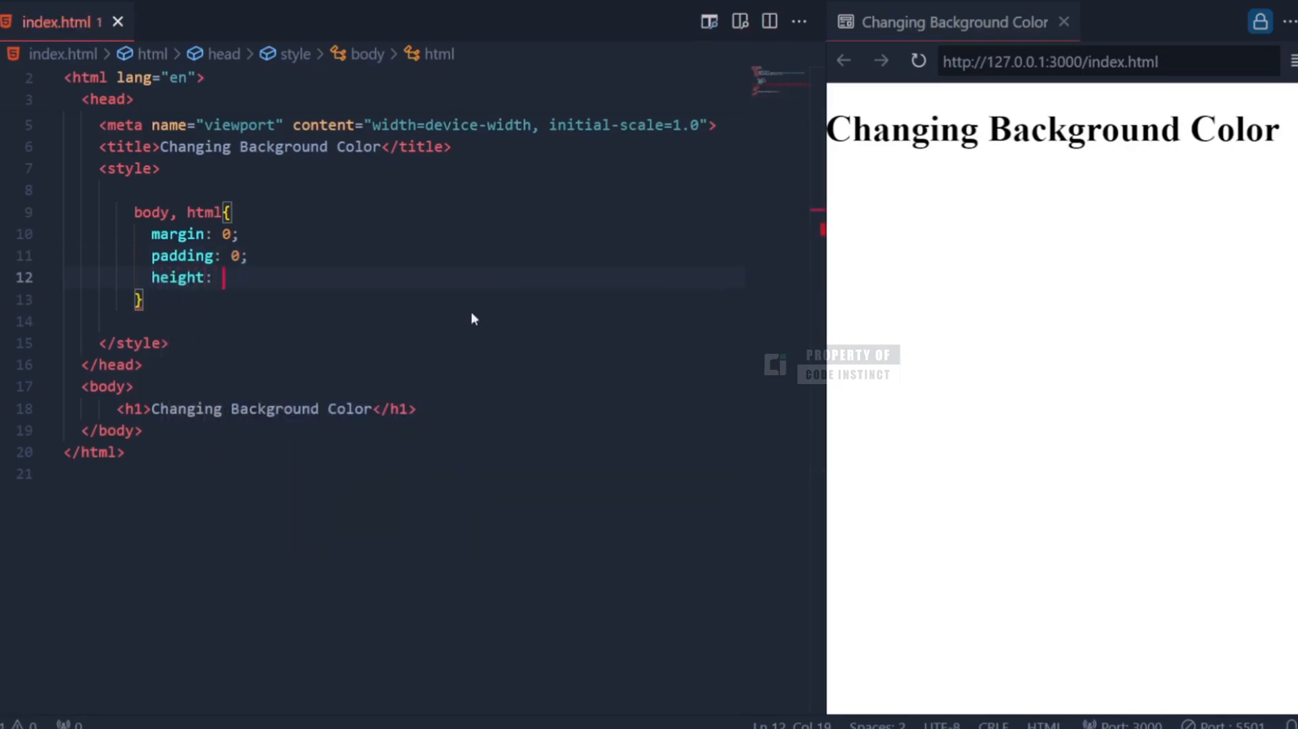
{"action": "type", "text": "100%;"}
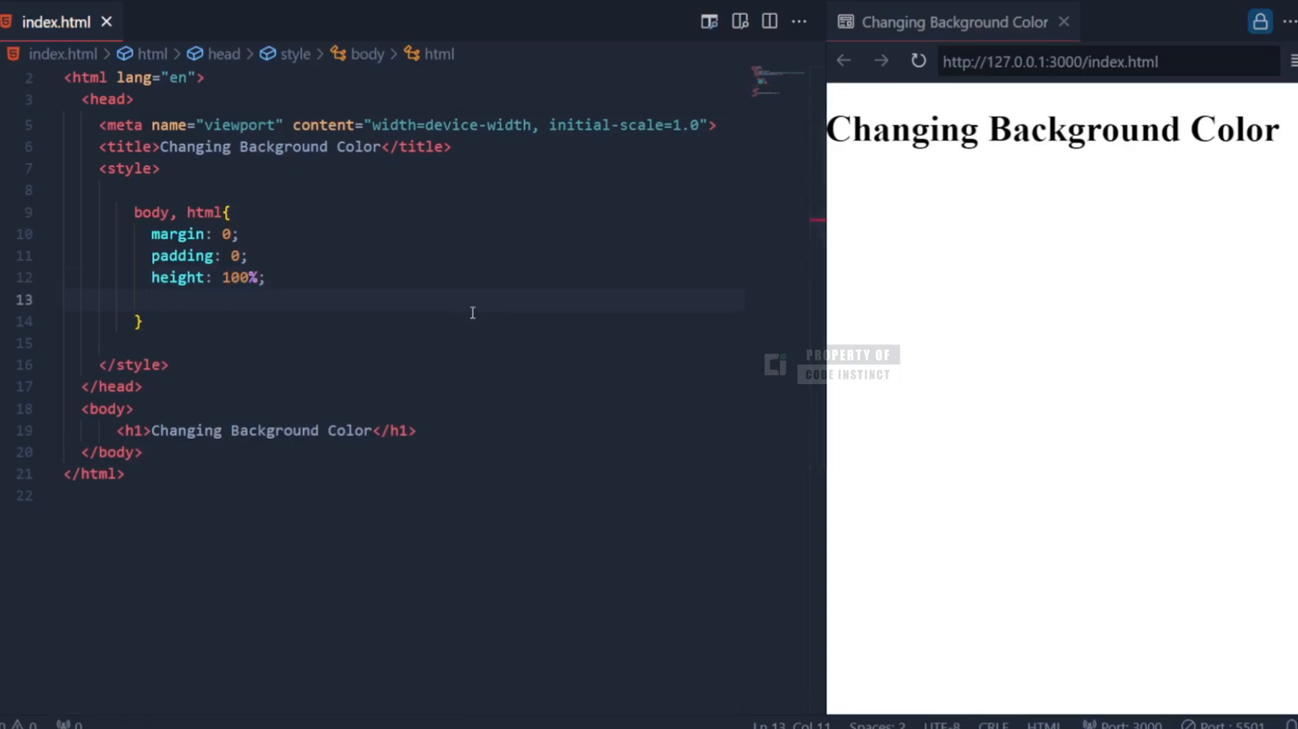
{"action": "type", "text": "display: flex;"}
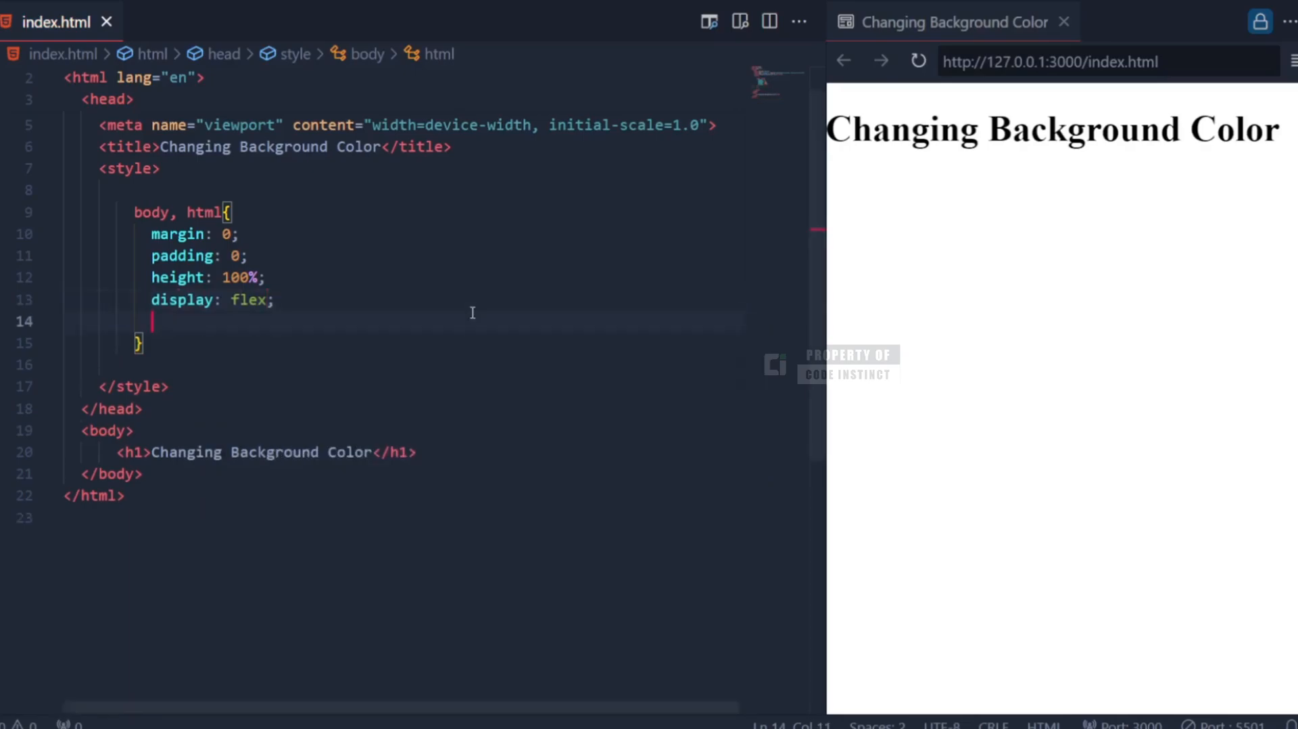
{"action": "type", "text": "justify-content: ;"}
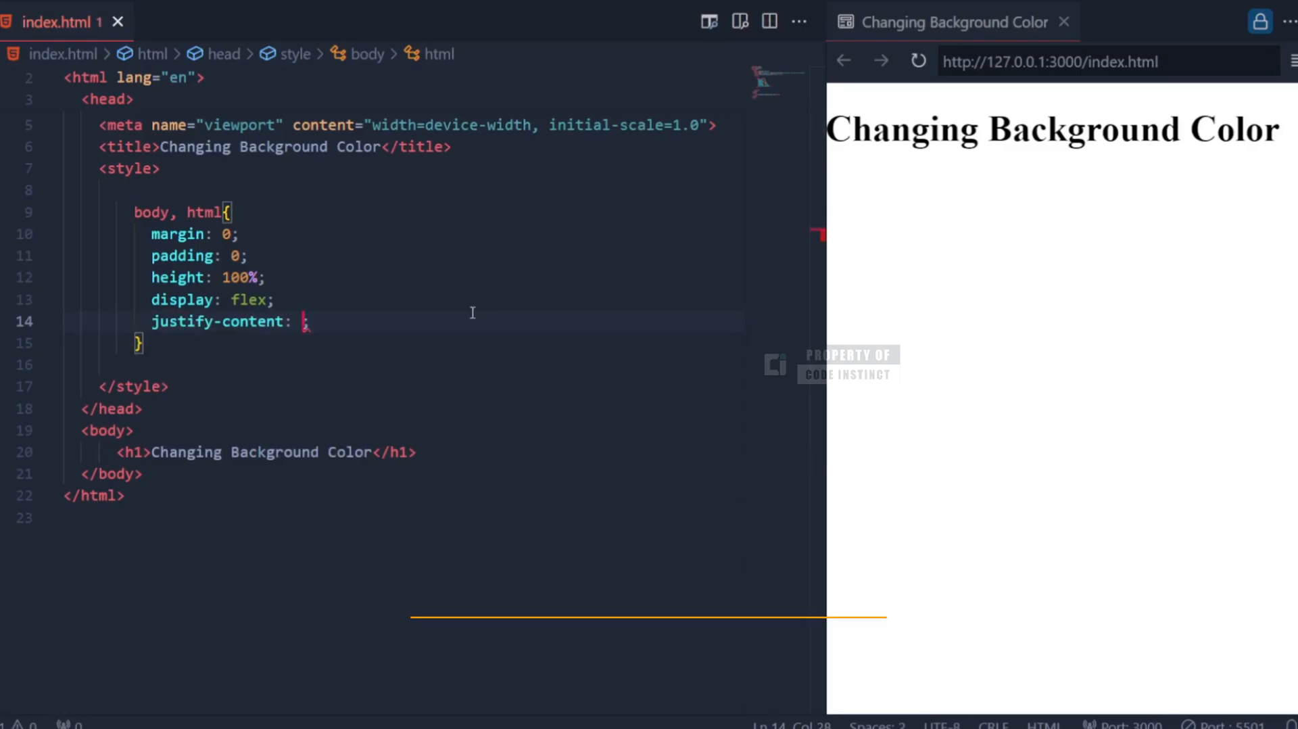
{"action": "type", "text": "center"}
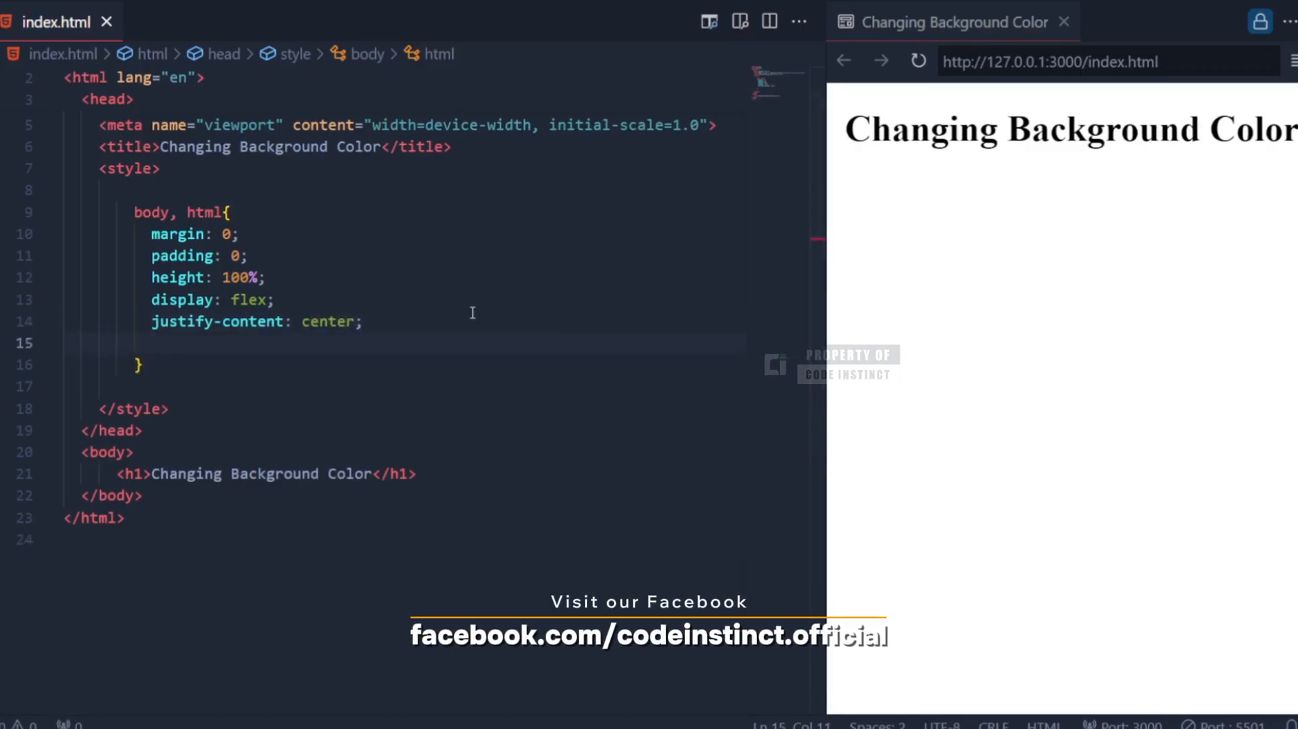
{"action": "type", "text": "align-items: ;"}
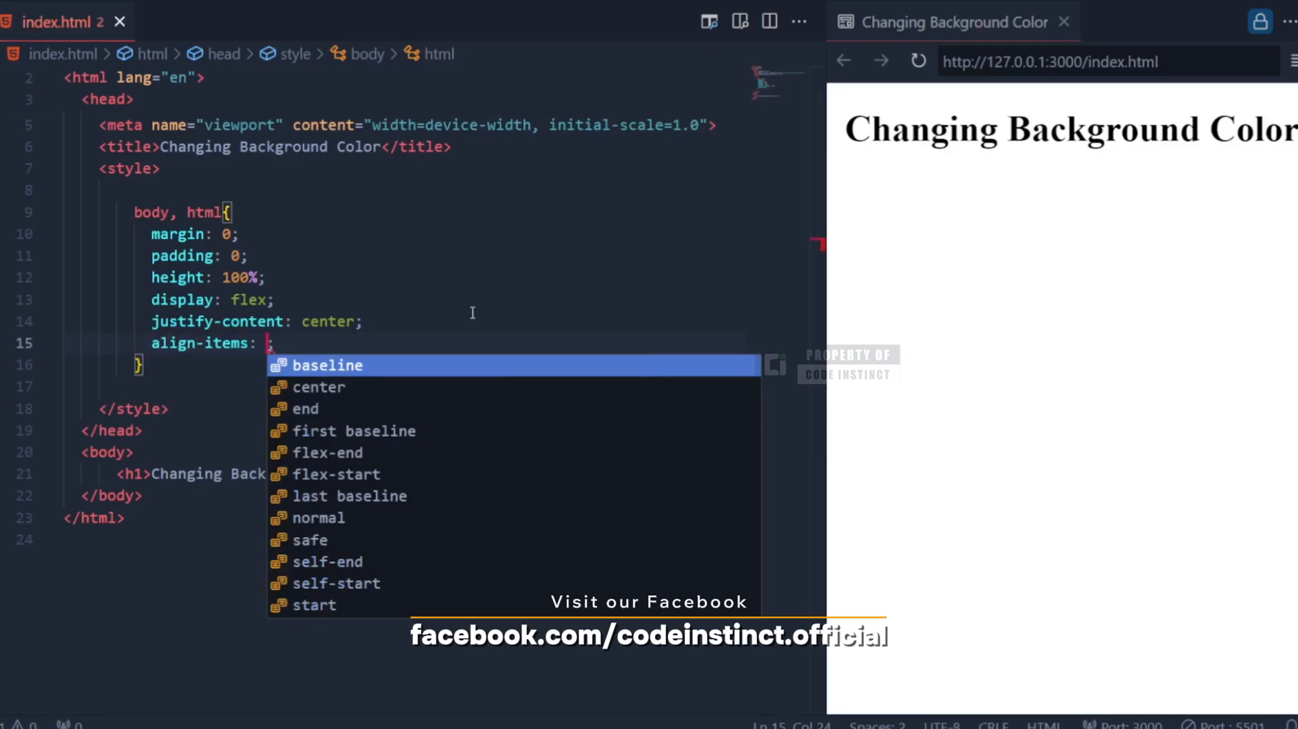
{"action": "type", "text": "cn"}
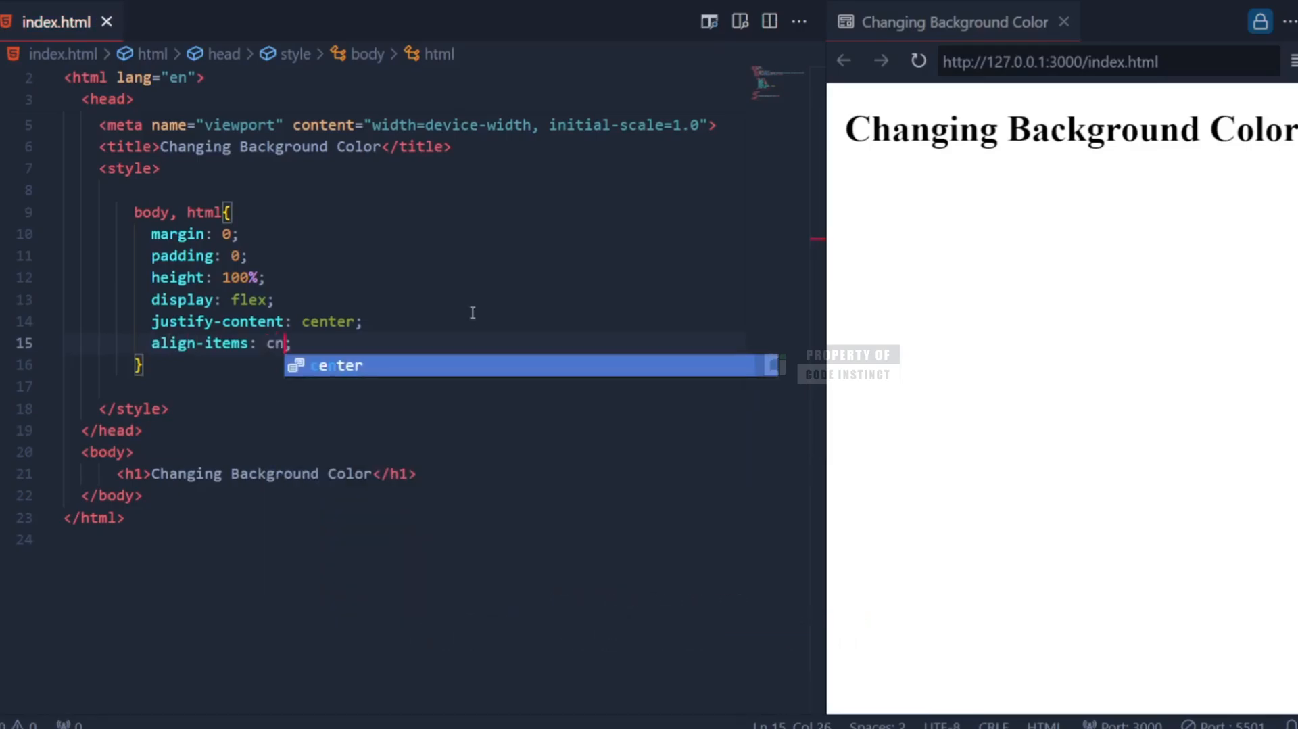
{"action": "key", "text": "Enter"}
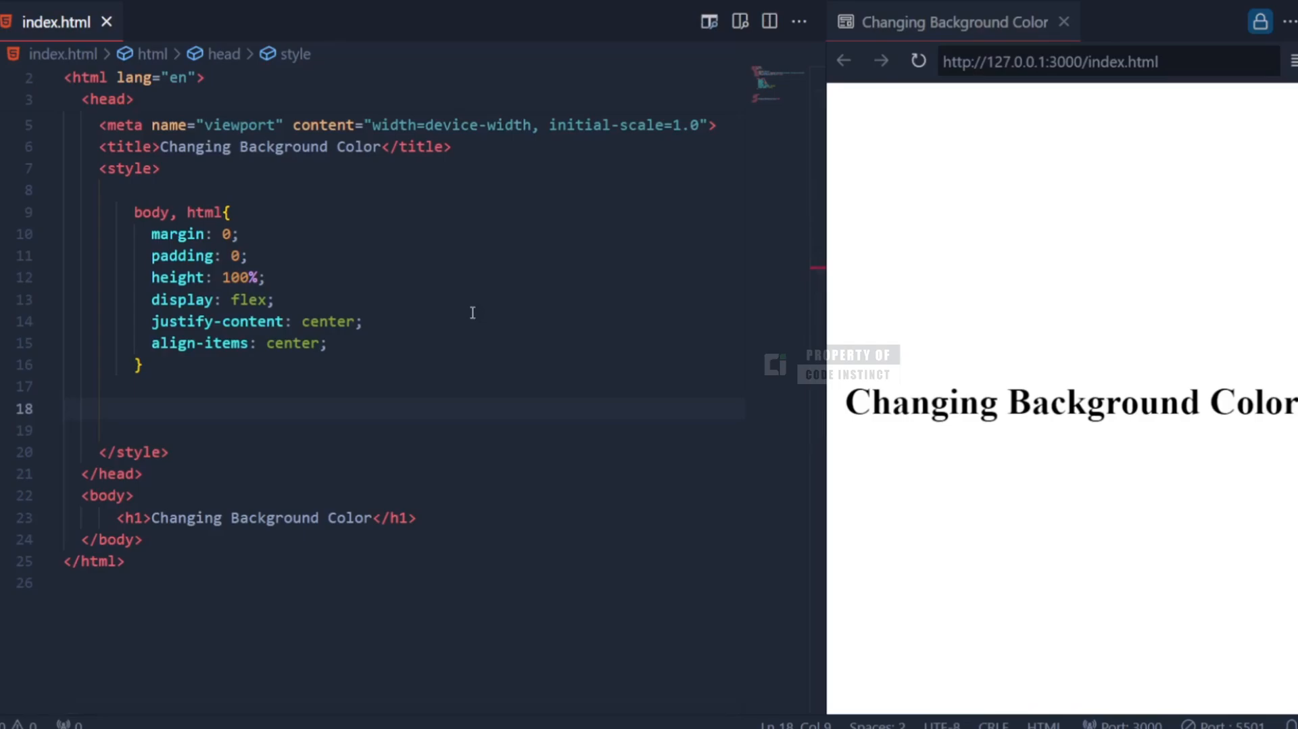
- Create an h1 rule with 3rem font size and Arial, sans-serif font family
{"action": "type", "text": "h1"}
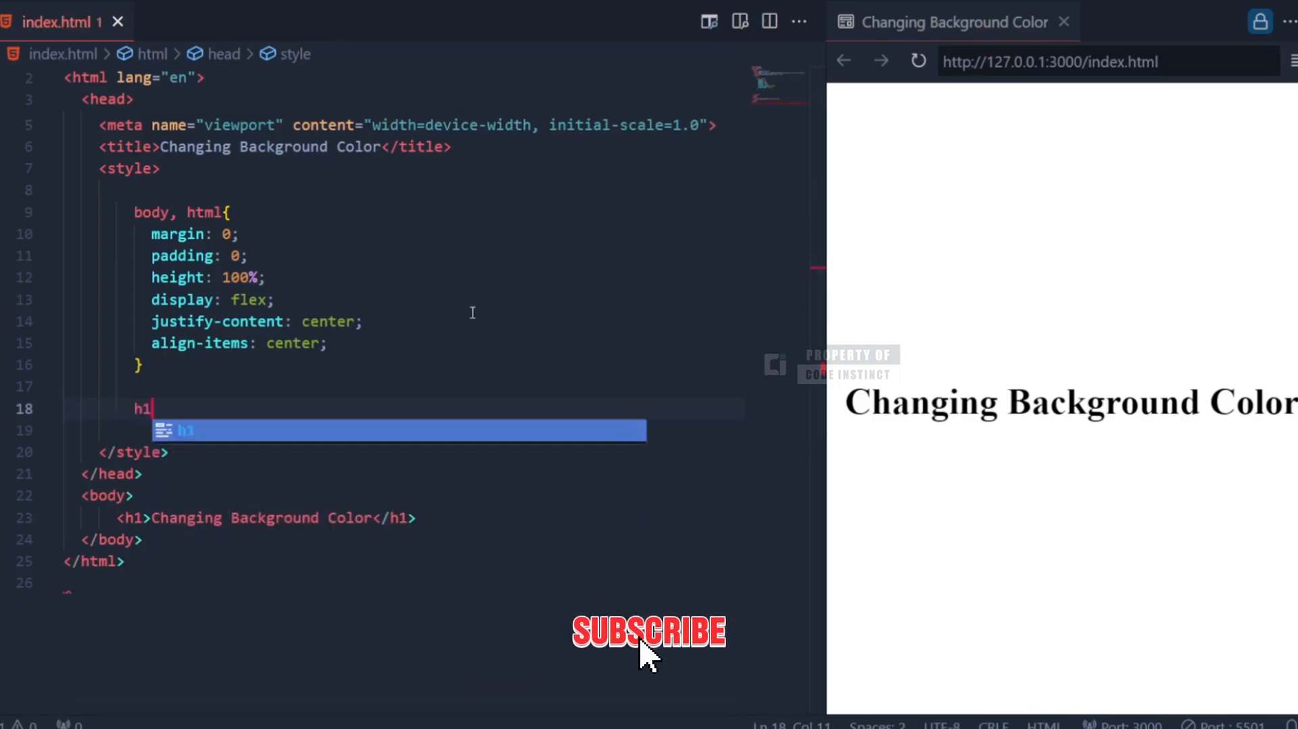
{"action": "type", "text": "font-size: ;"}
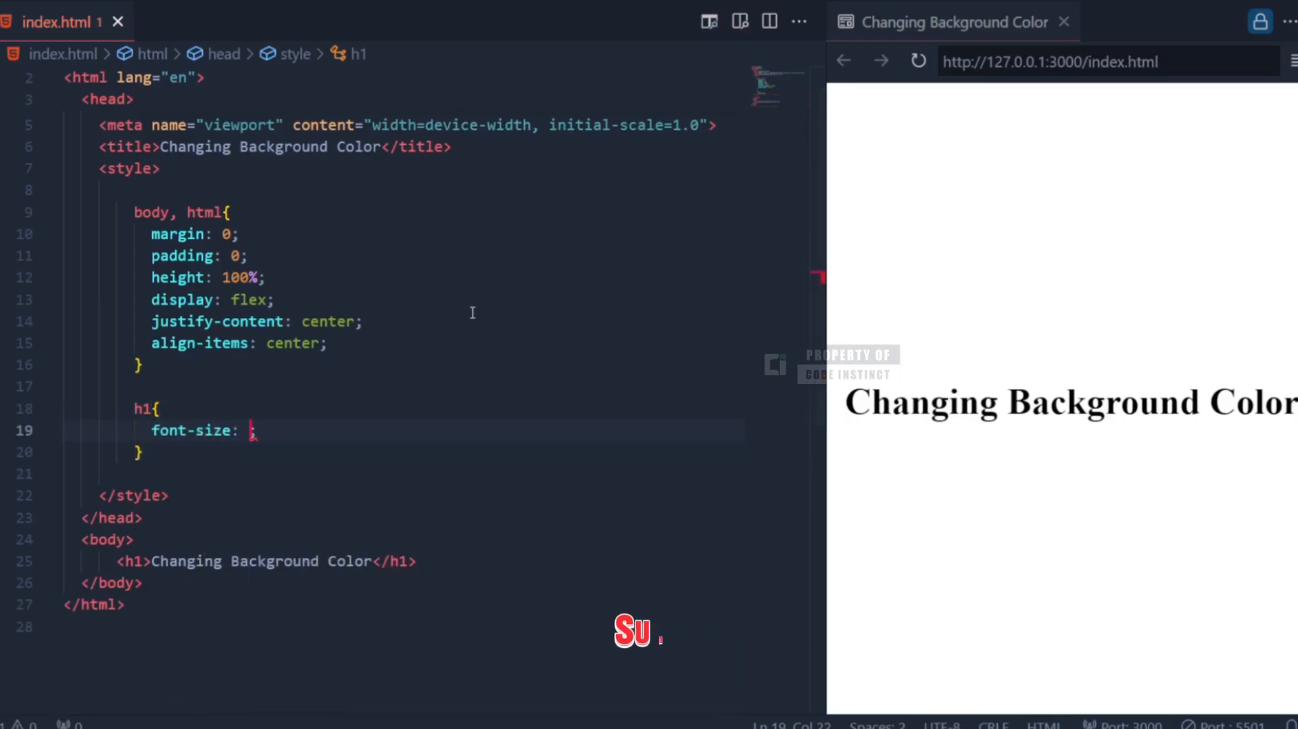
{"action": "type", "text": "3rem;"}
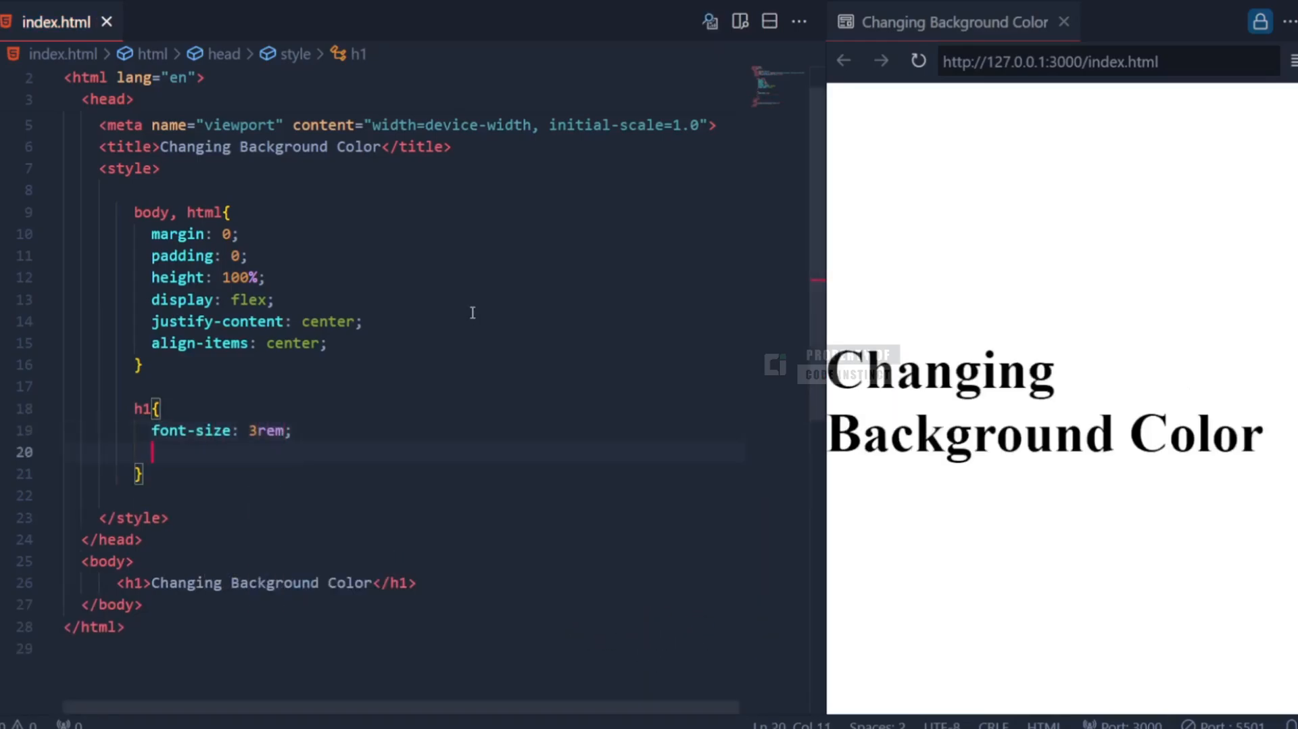
{"action": "type", "text": "font-family: ;"}
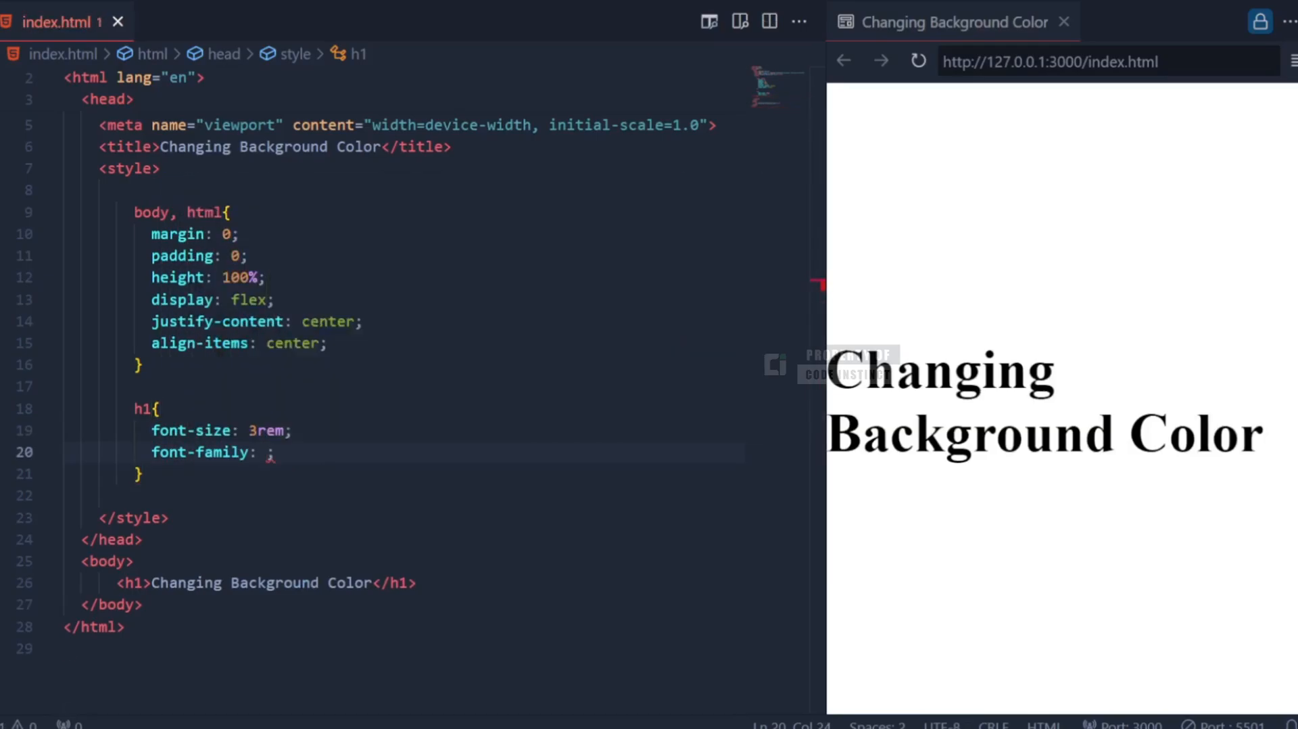
{"action": "type", "text": "Arial"}
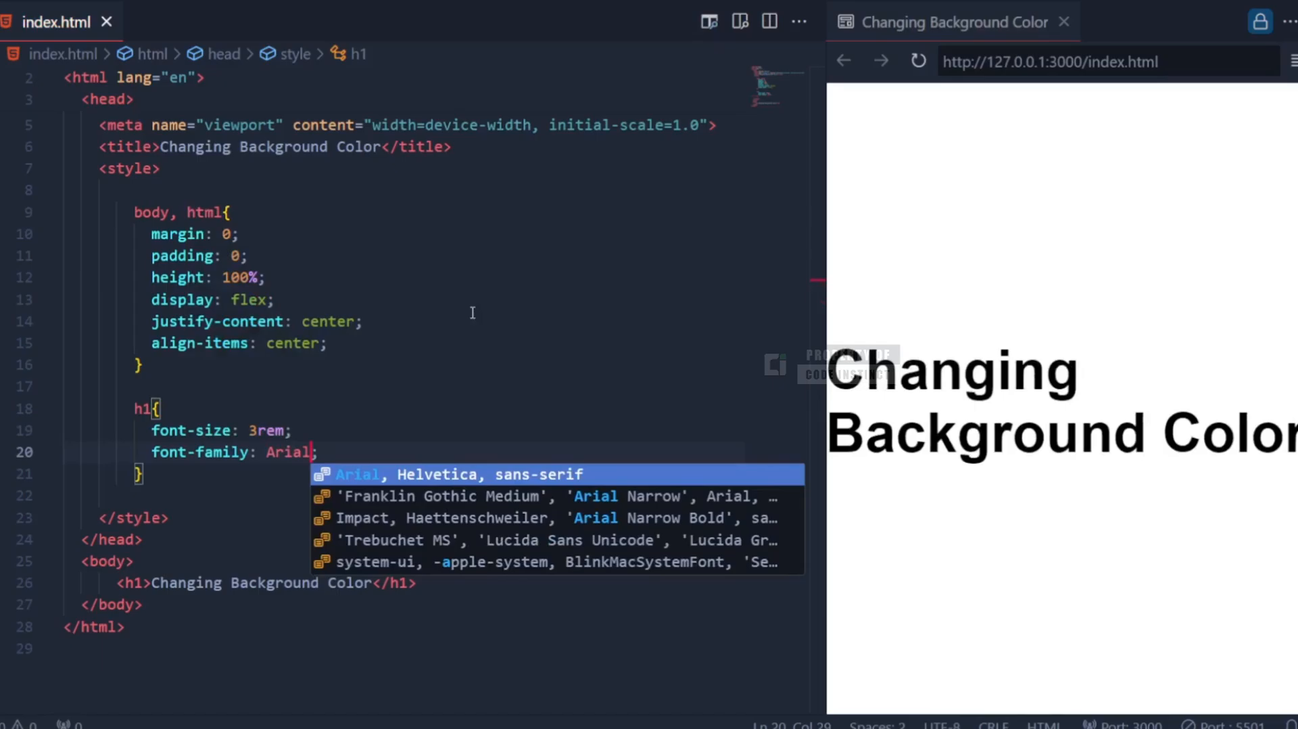
{"action": "type", "text": ", sans-ser"}
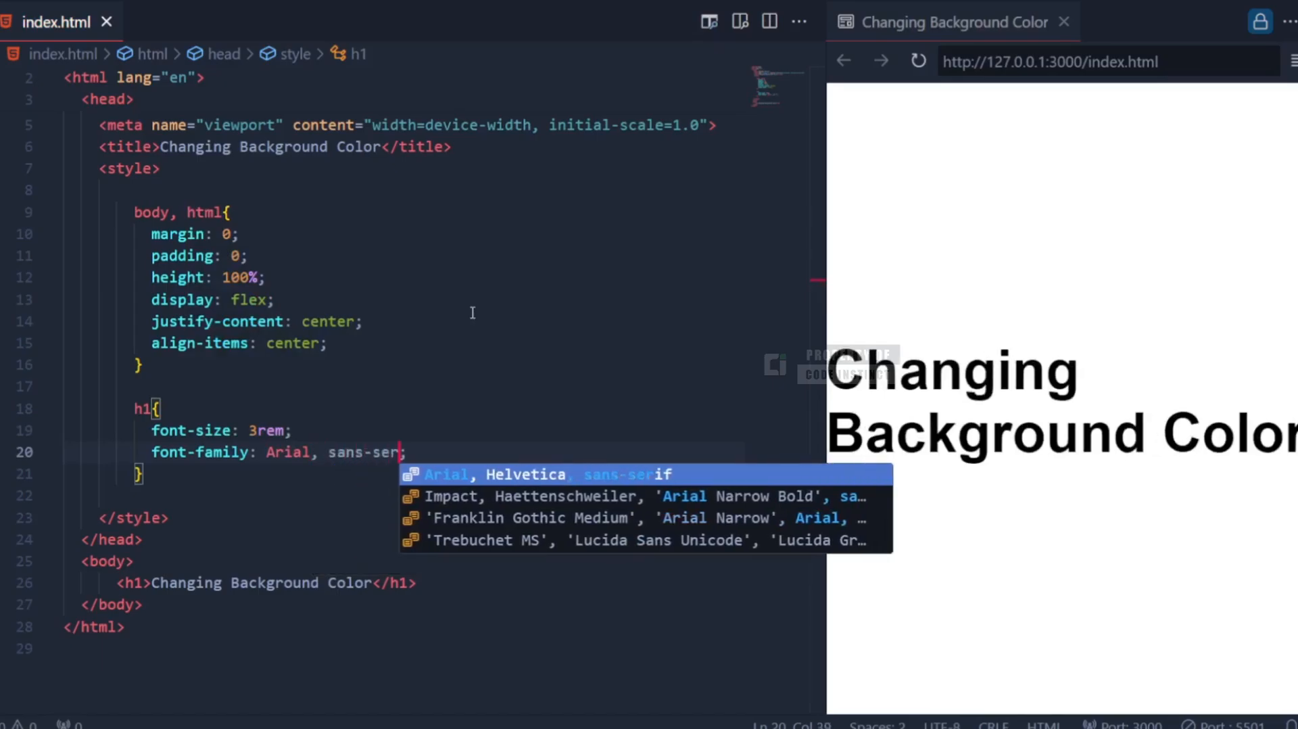
{"action": "key", "text": "Enter"}
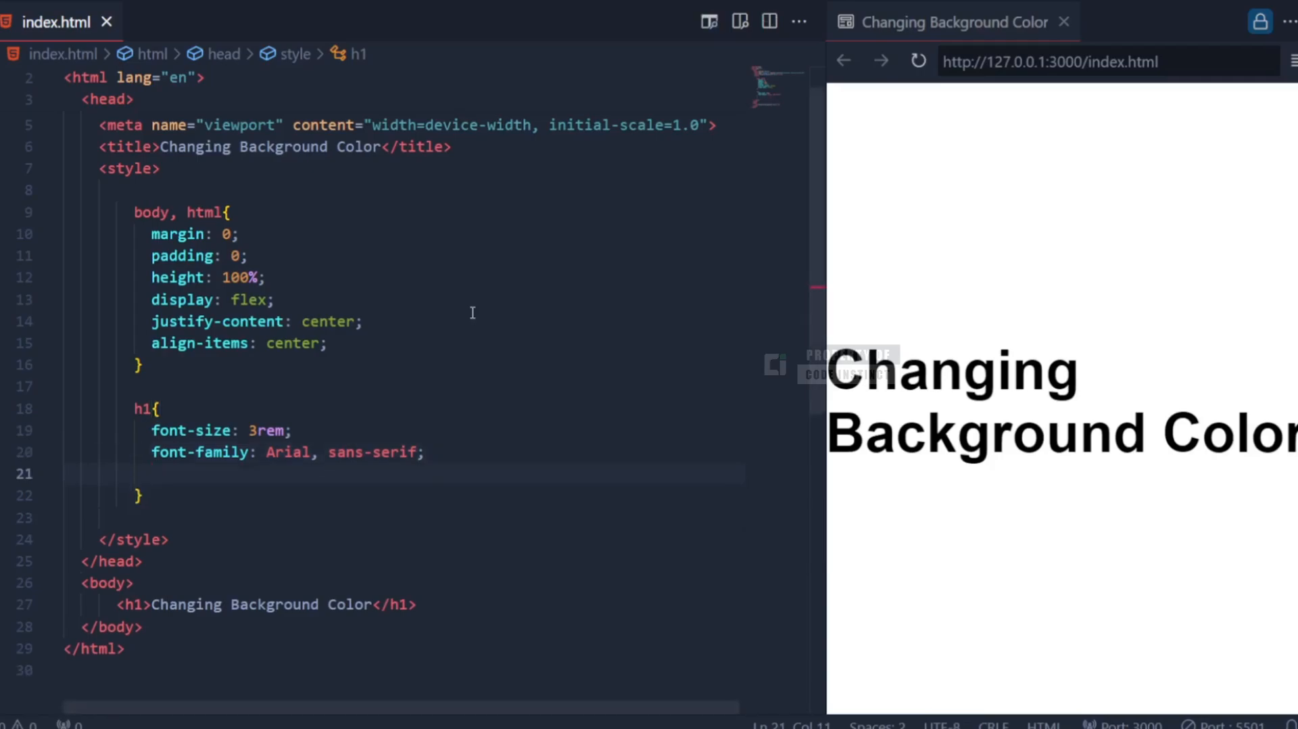
- Set the h1 text color to white
{"action": "left_click", "coordinate": [154, 474]}
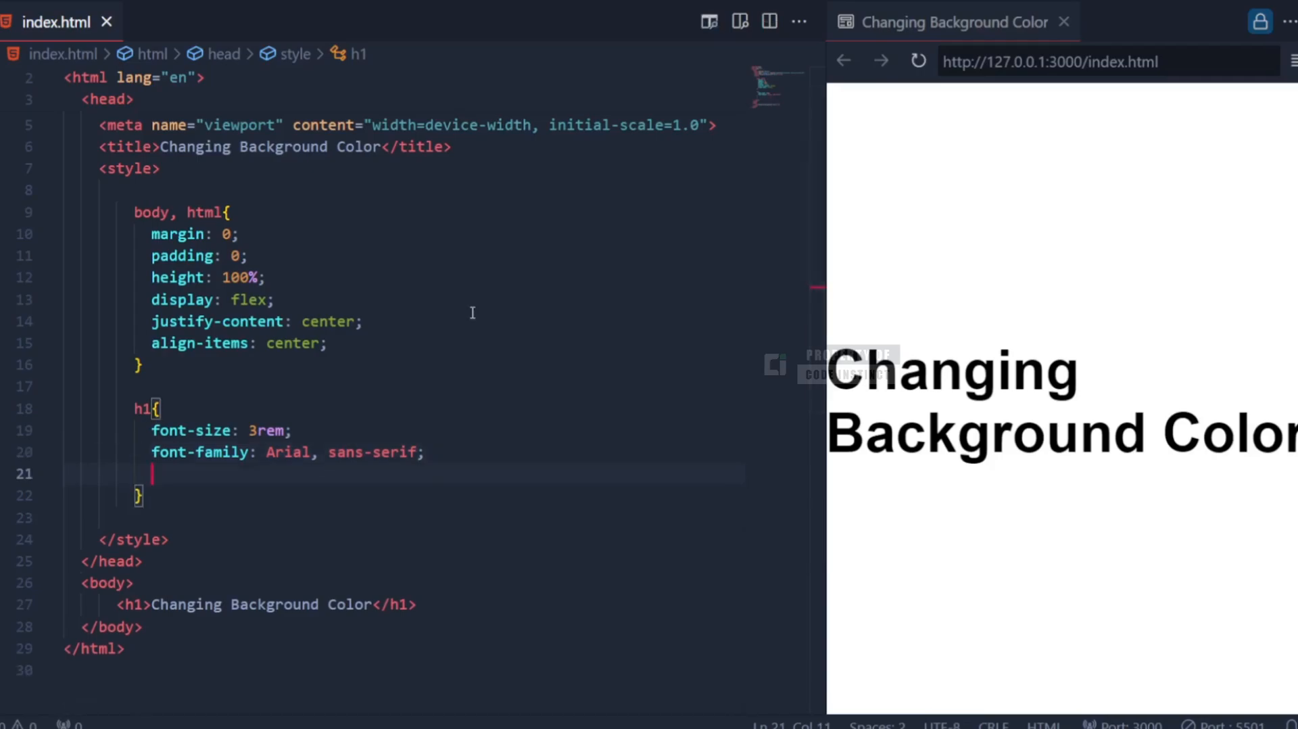
{"action": "type", "text": "color: ;"}
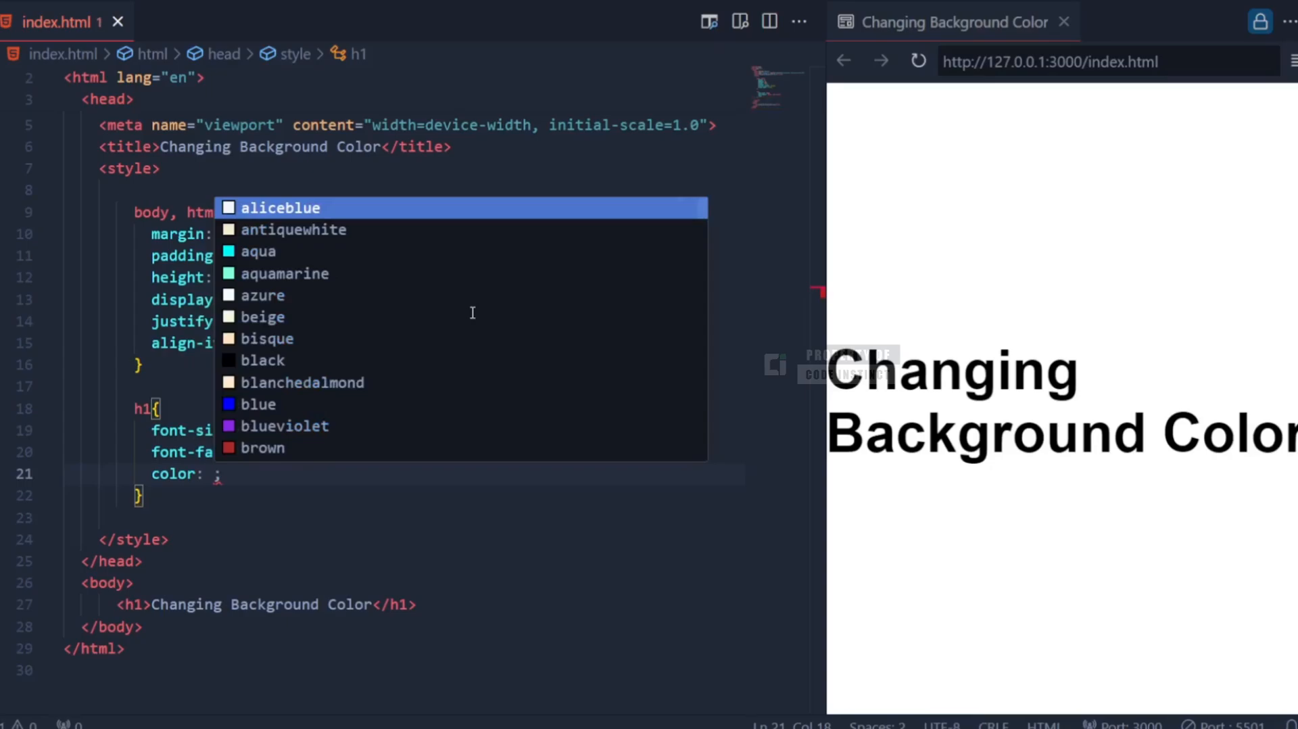
{"action": "type", "text": "white"}
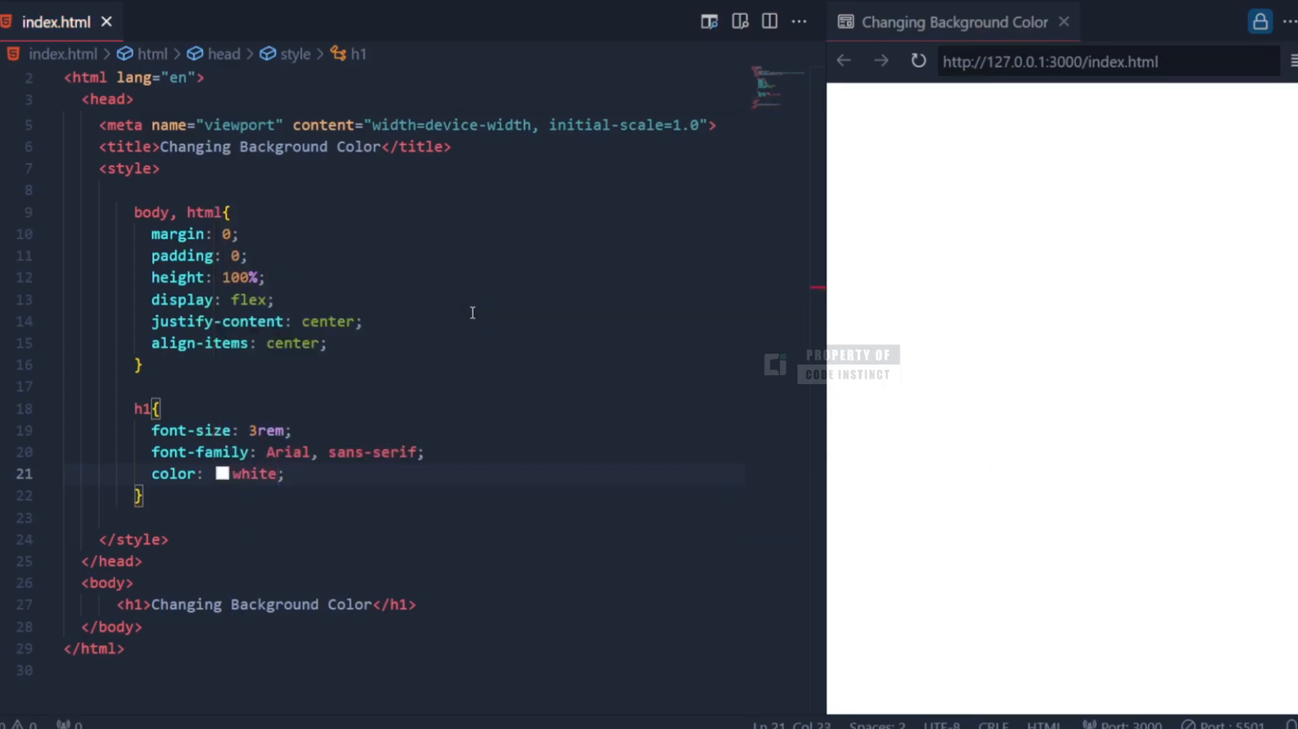
{"action": "key", "text": "enter"}
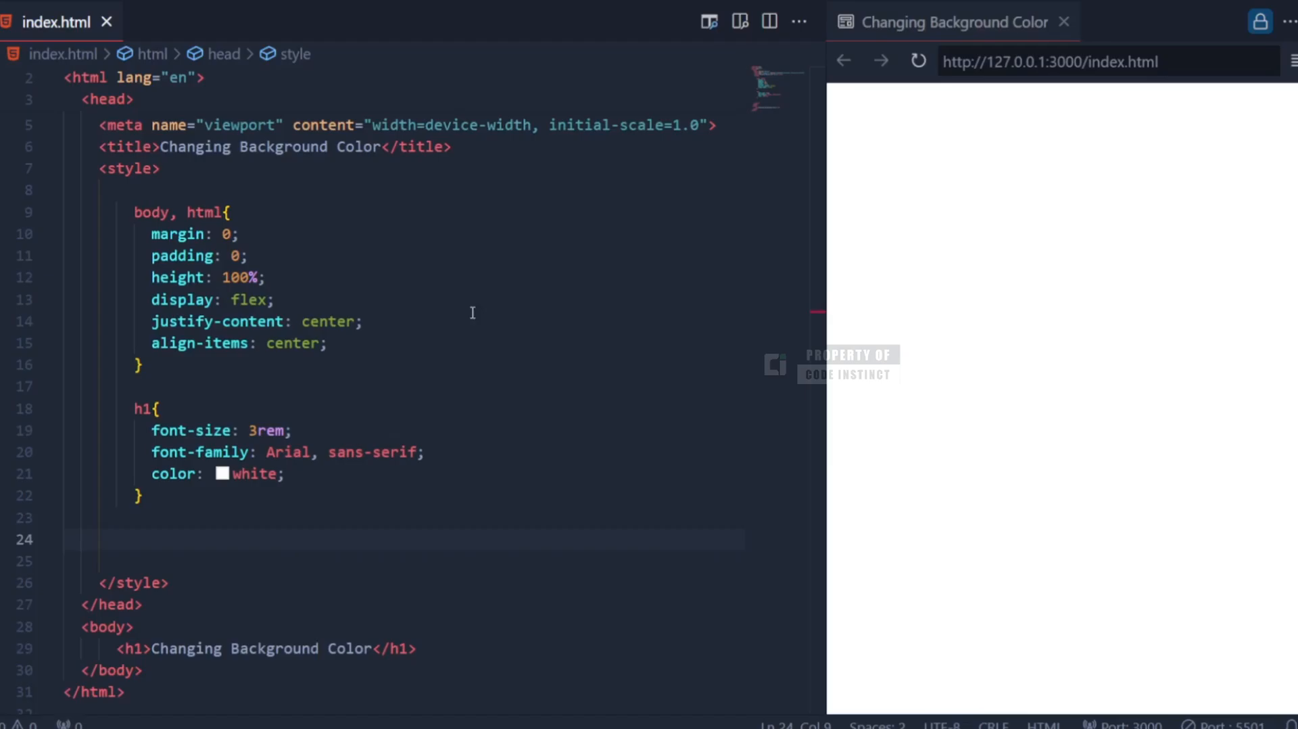
{"action": "type", "text": "@keyframes"}
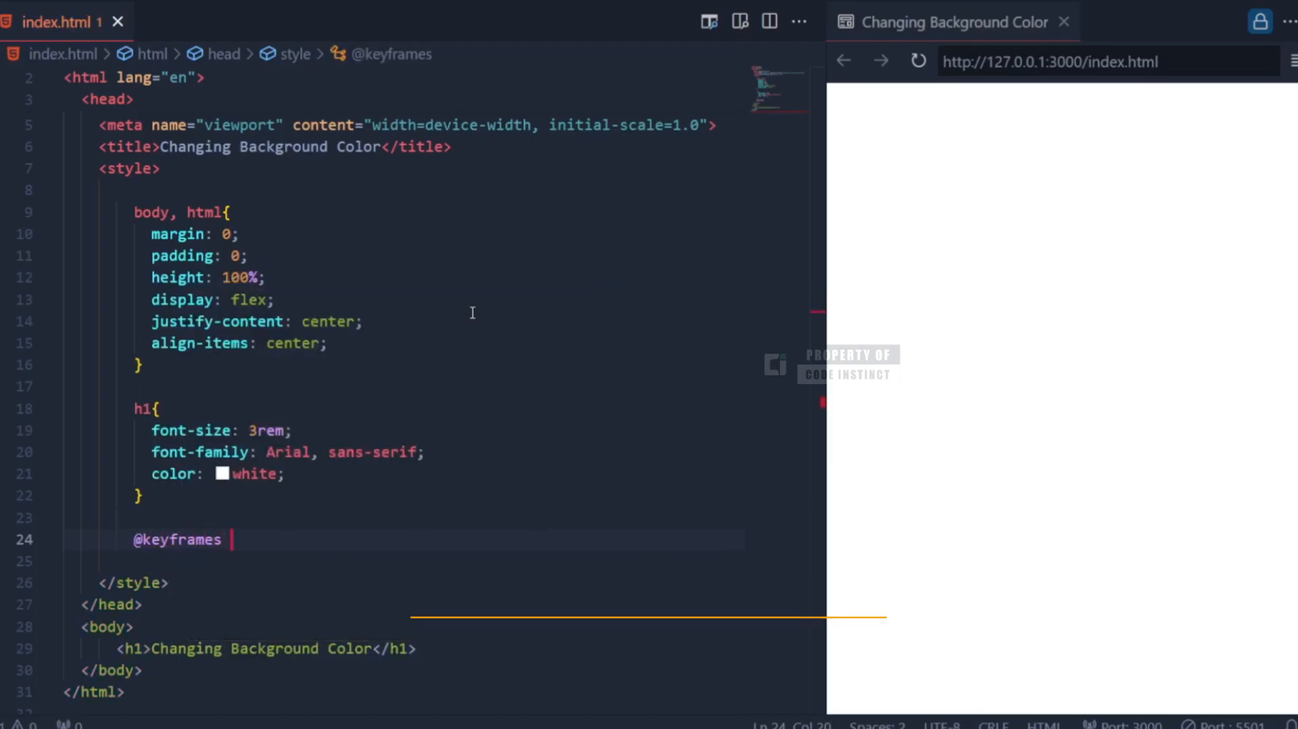
{"action": "type", "text": "colo"}
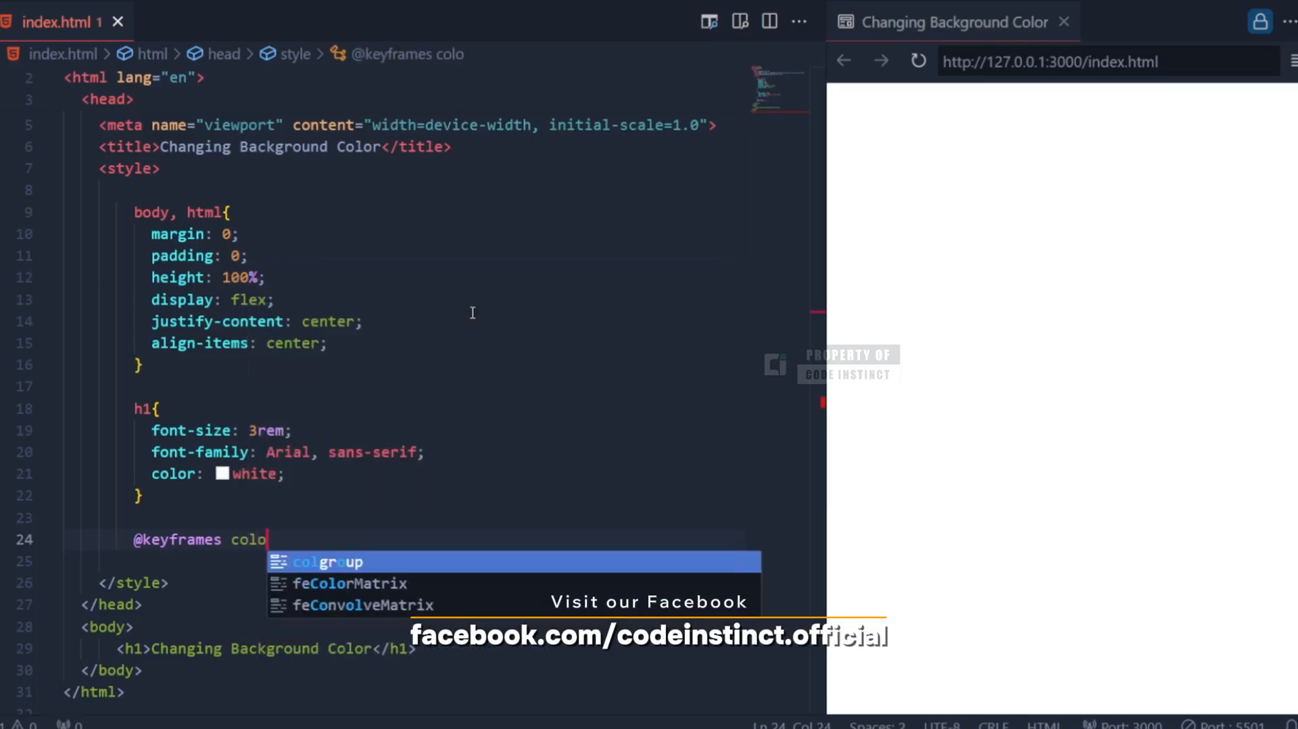
{"action": "type", "text": "rChan"}
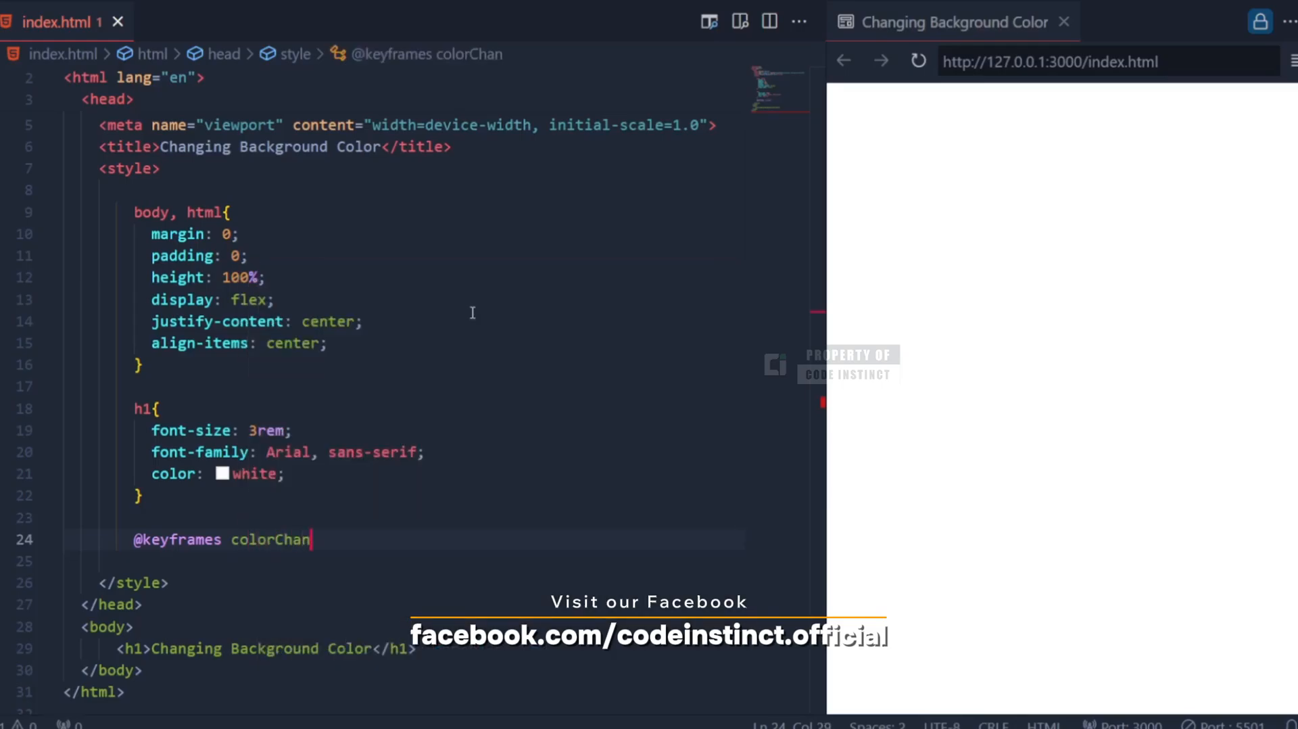
{"action": "type", "text": "ge{}"}
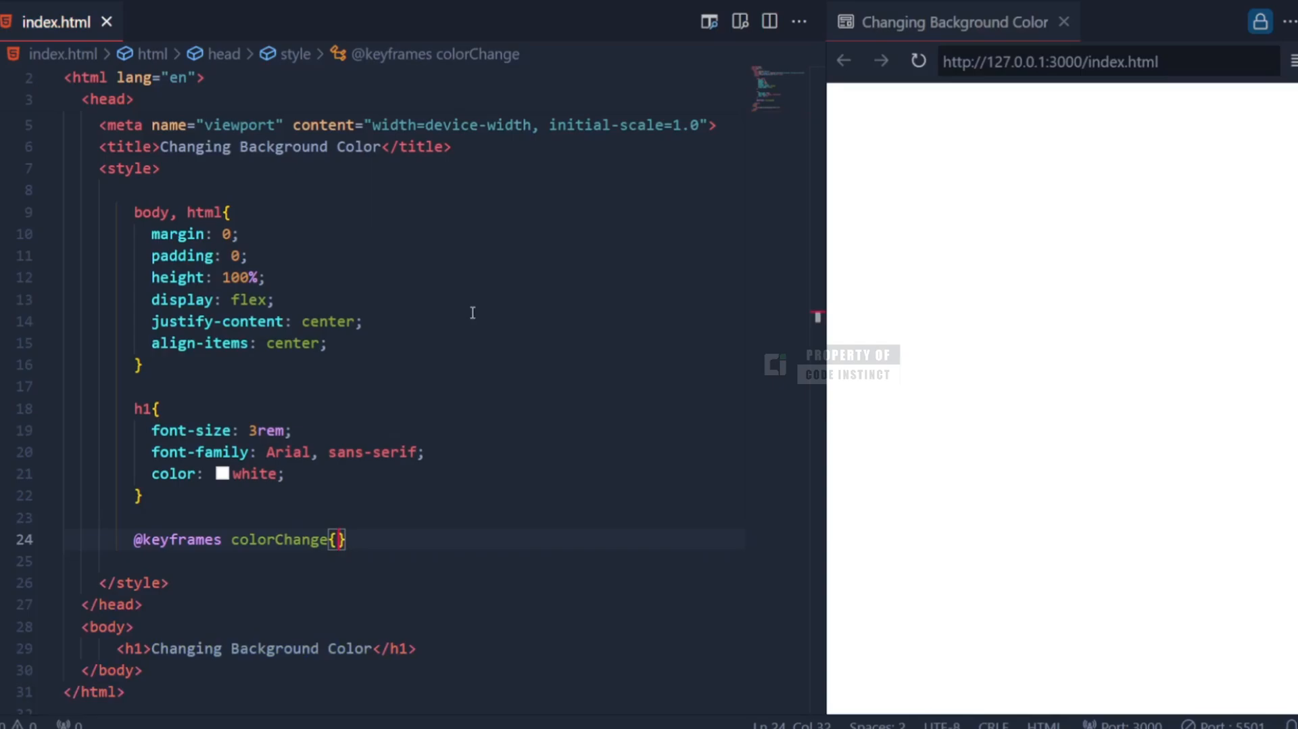
{"action": "key", "text": "Enter"}
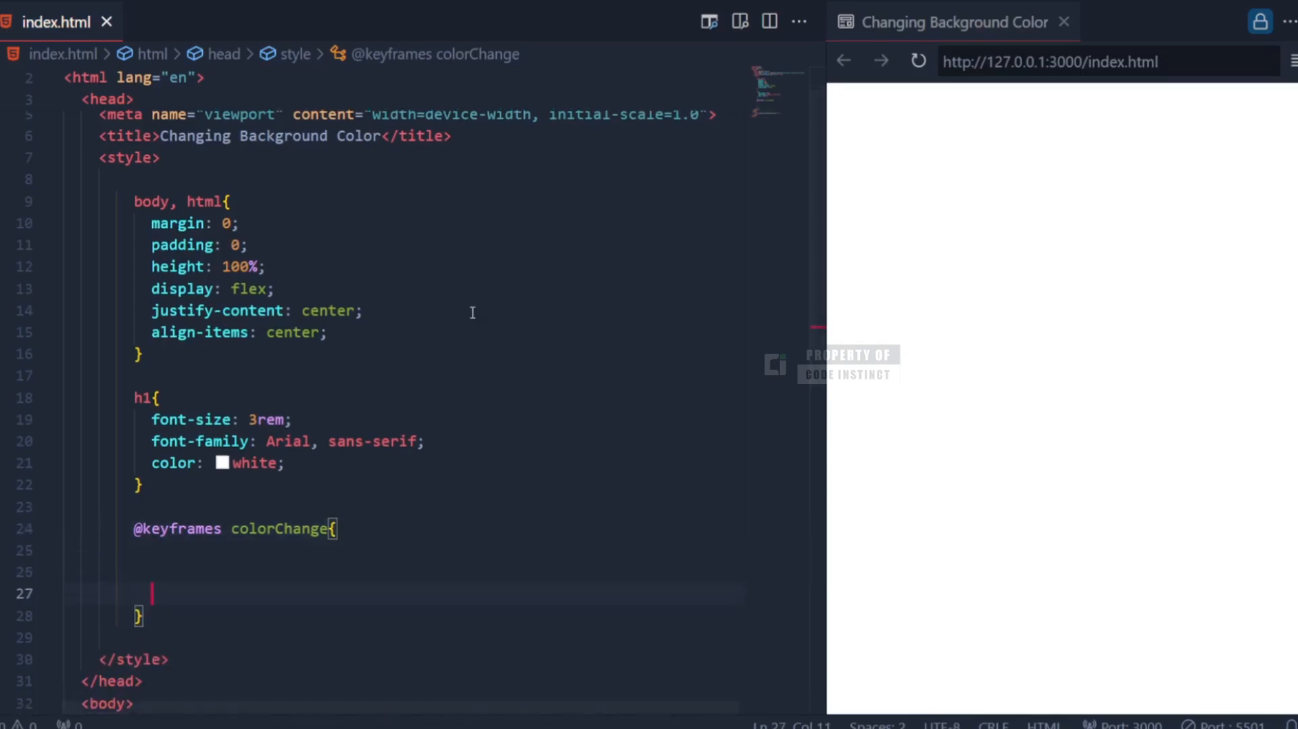
- Add background-color keyframe stops, starting with #ff5733 at 0% and #33ff57 at 25%
{"action": "type", "text": "0%{ background-color: ;"}
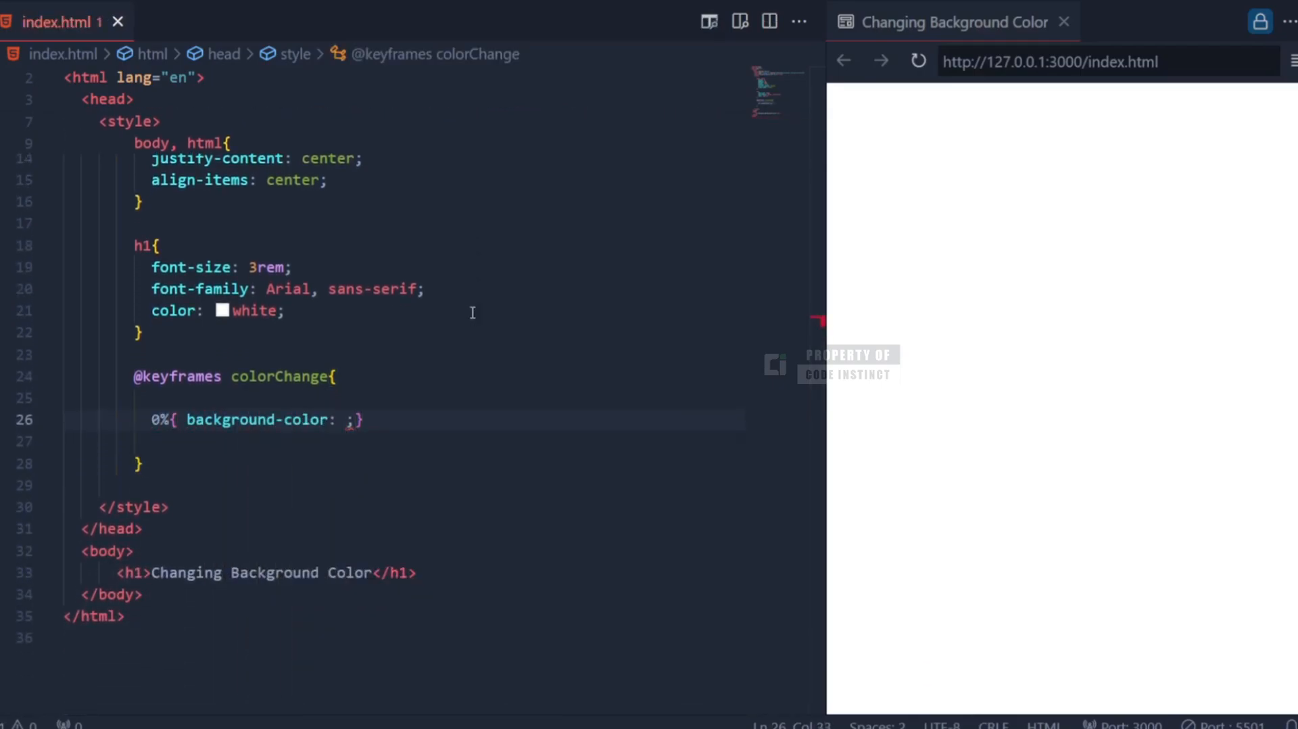
{"action": "type", "text": "#ff5733"}
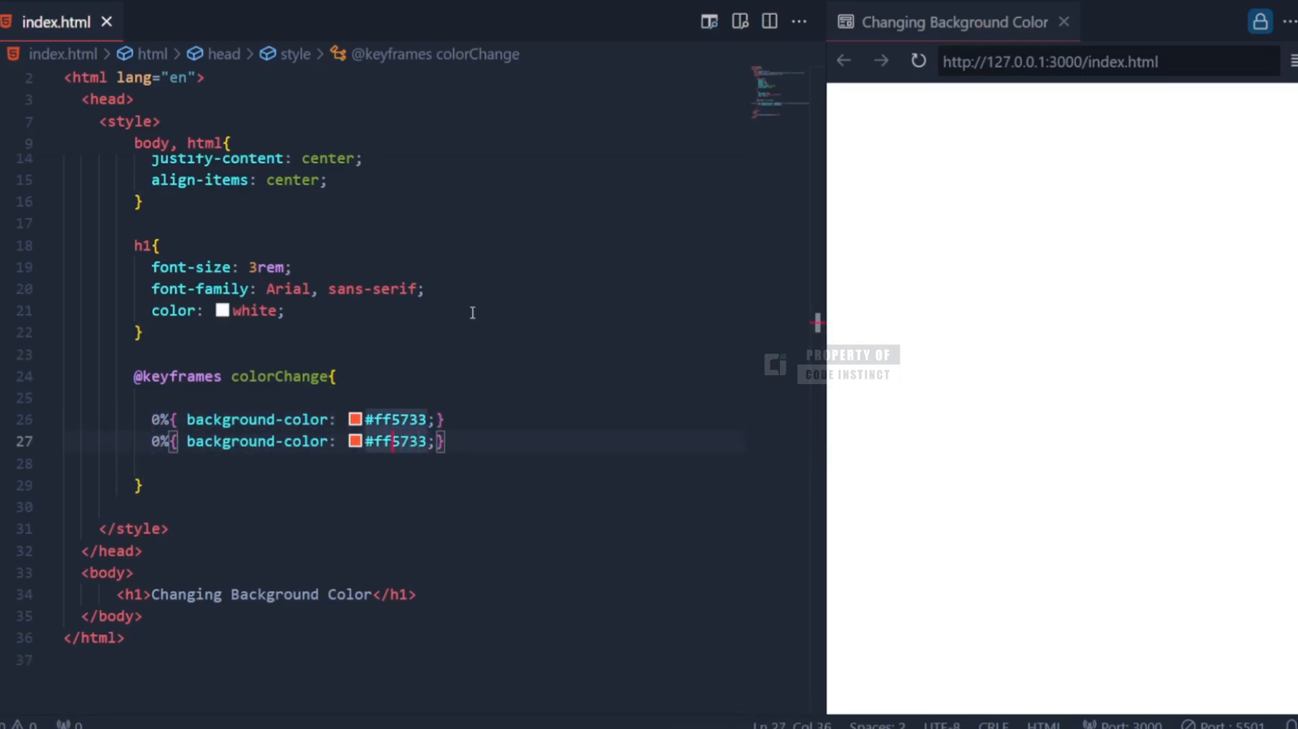
{"action": "type", "text": "33ff57"}
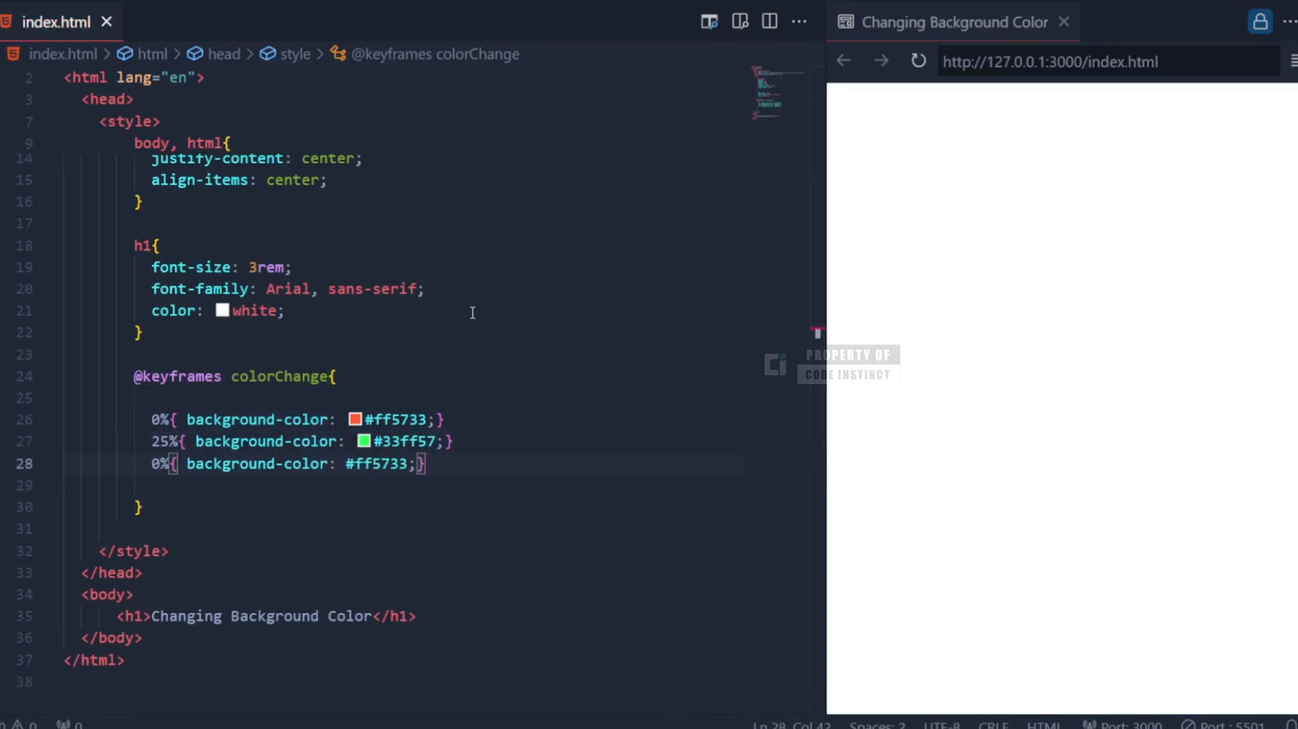
{"action": "type", "text": "3357"}
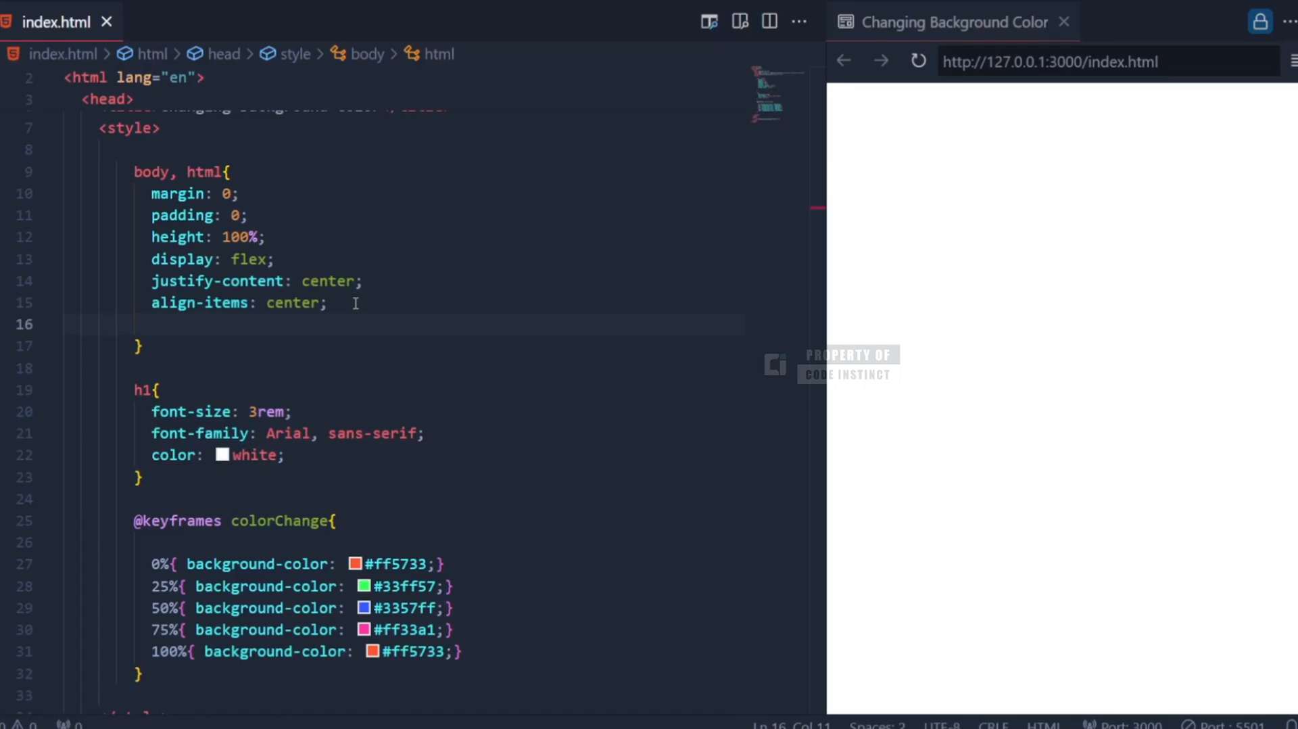
- Add 'animation: colorChange 20s infinite alternate' to body, html, then begin a text-align line
{"action": "type", "text": "a"}
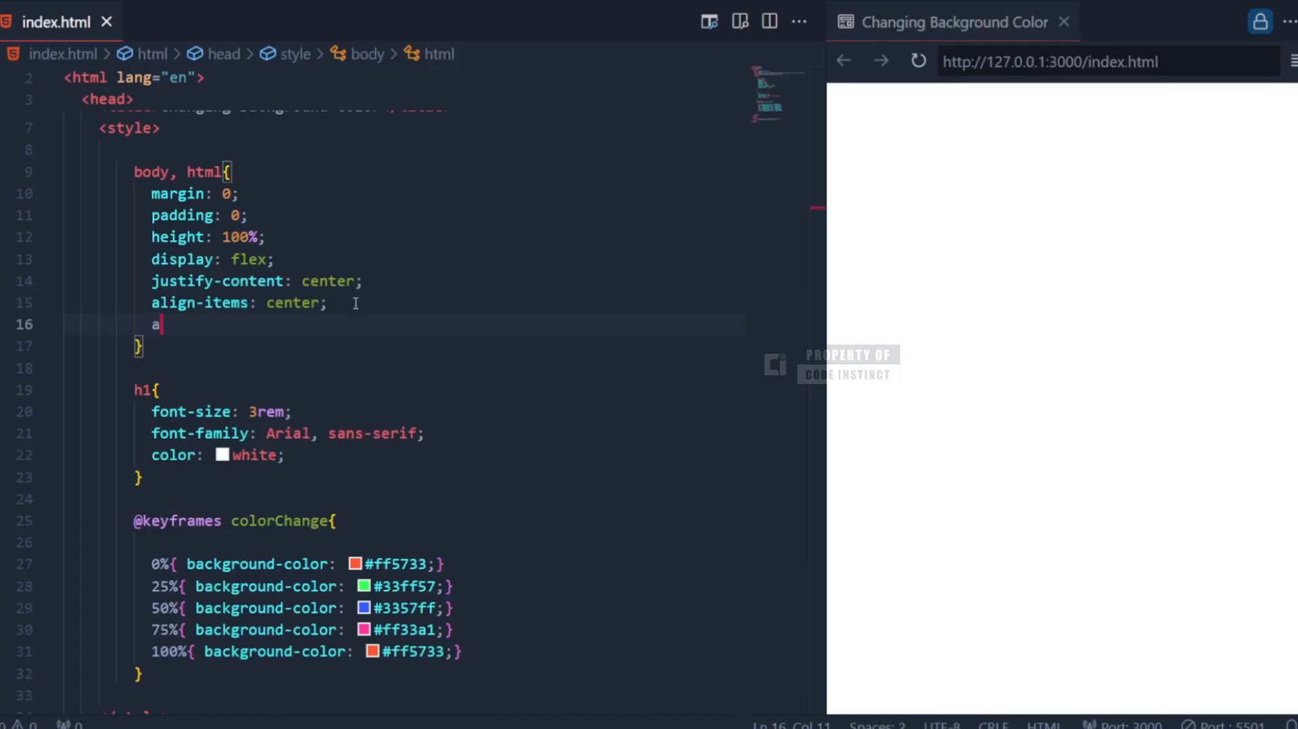
{"action": "type", "text": "nimation:"}
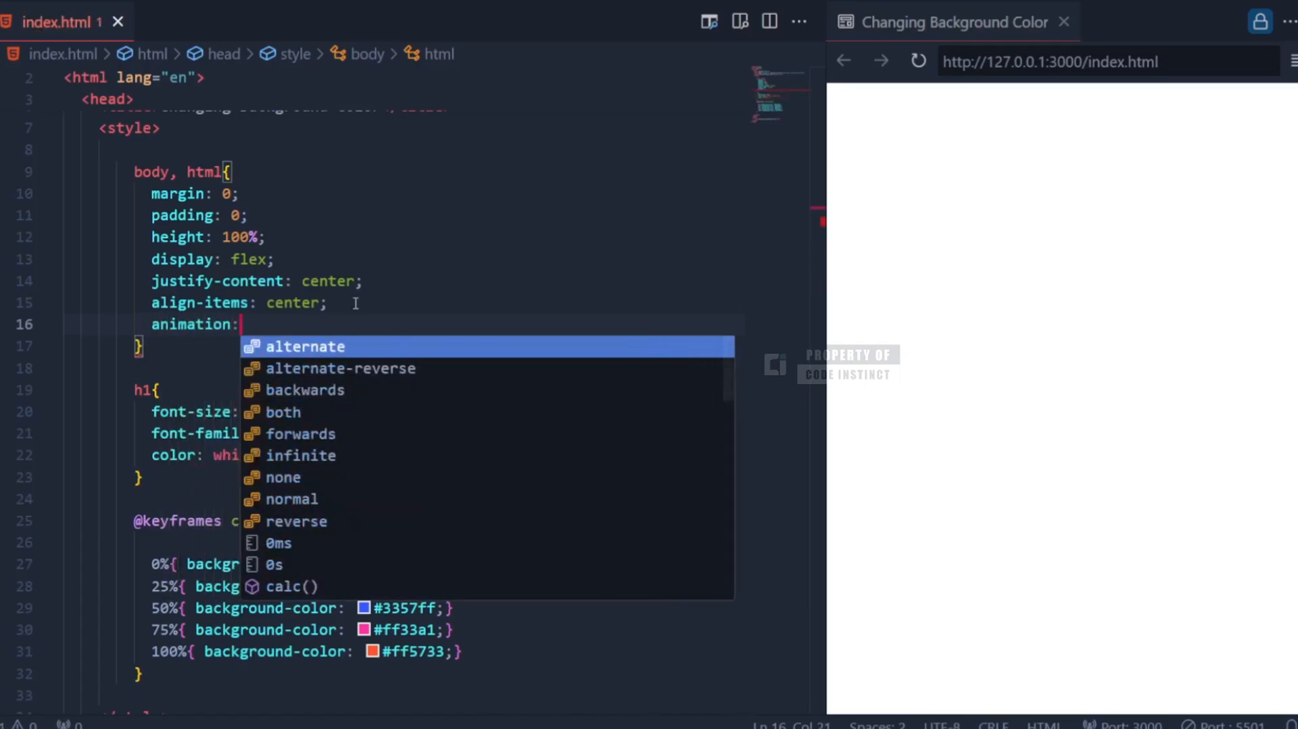
{"action": "type", "text": "colorC"}
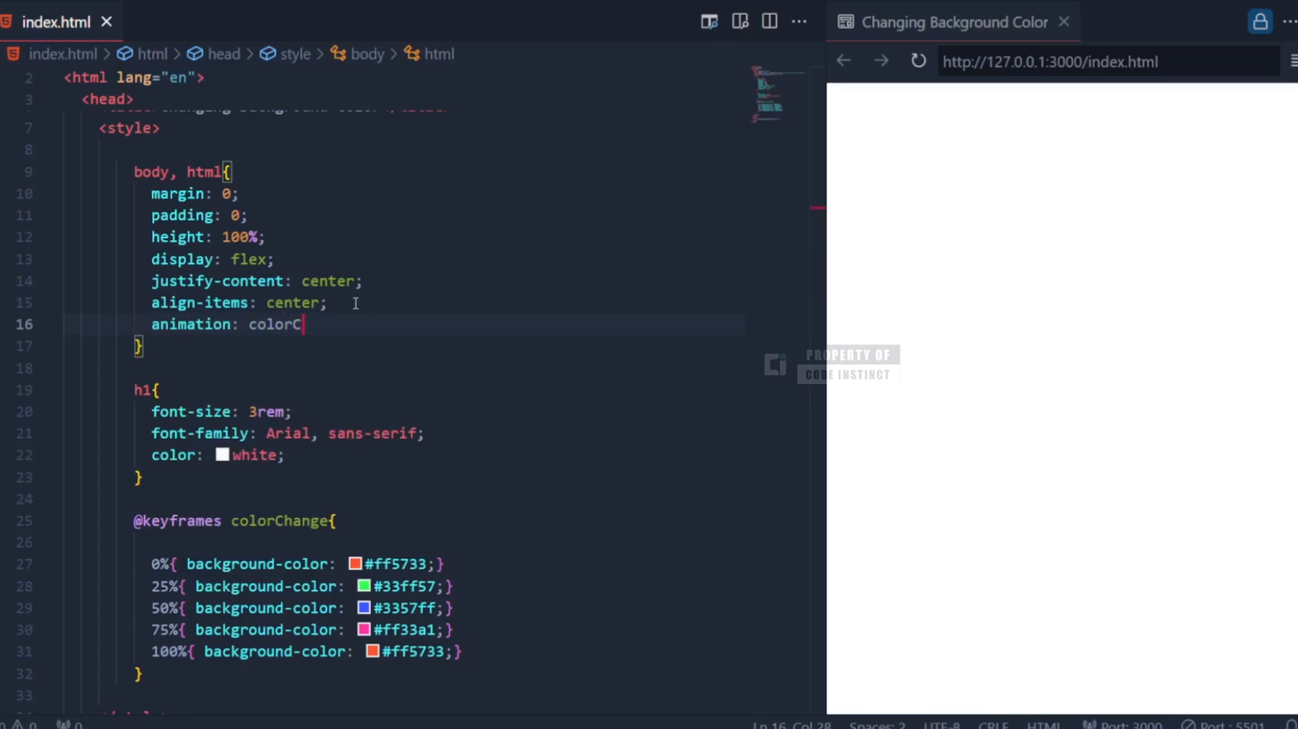
{"action": "type", "text": "hange"}
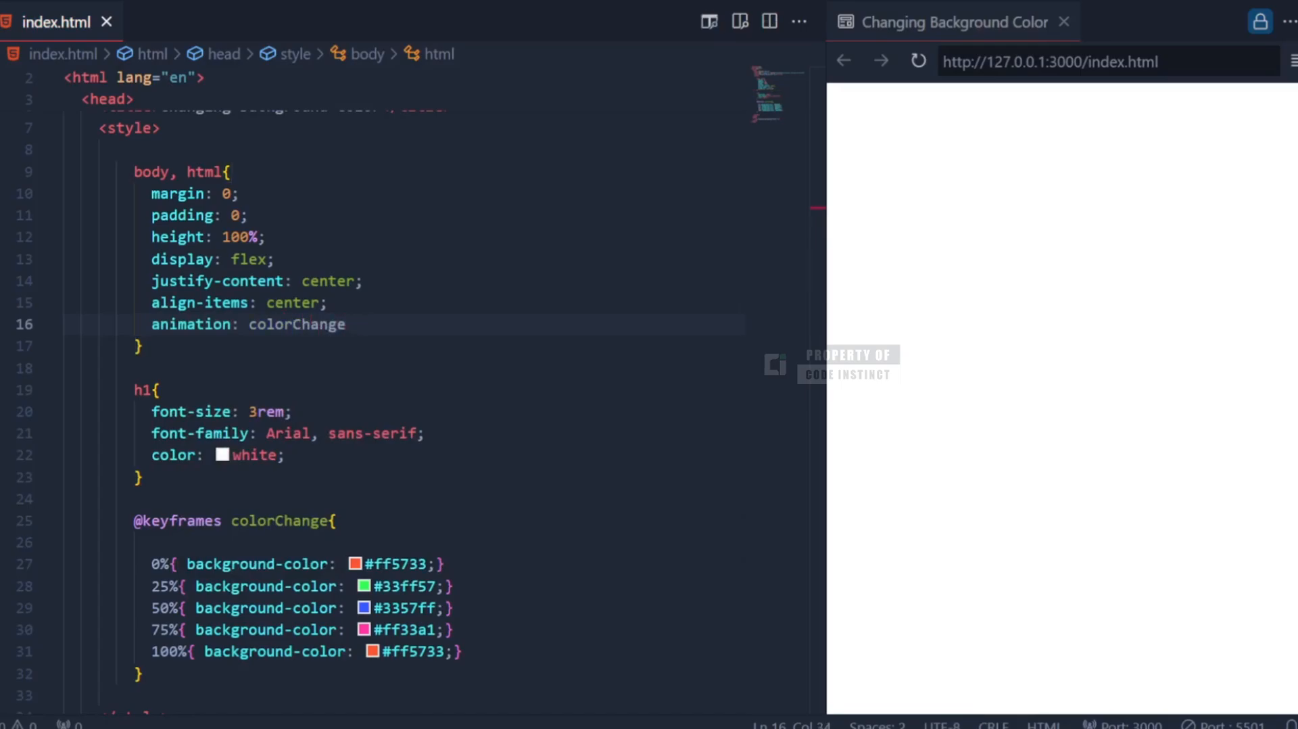
{"action": "type", "text": "20s"}
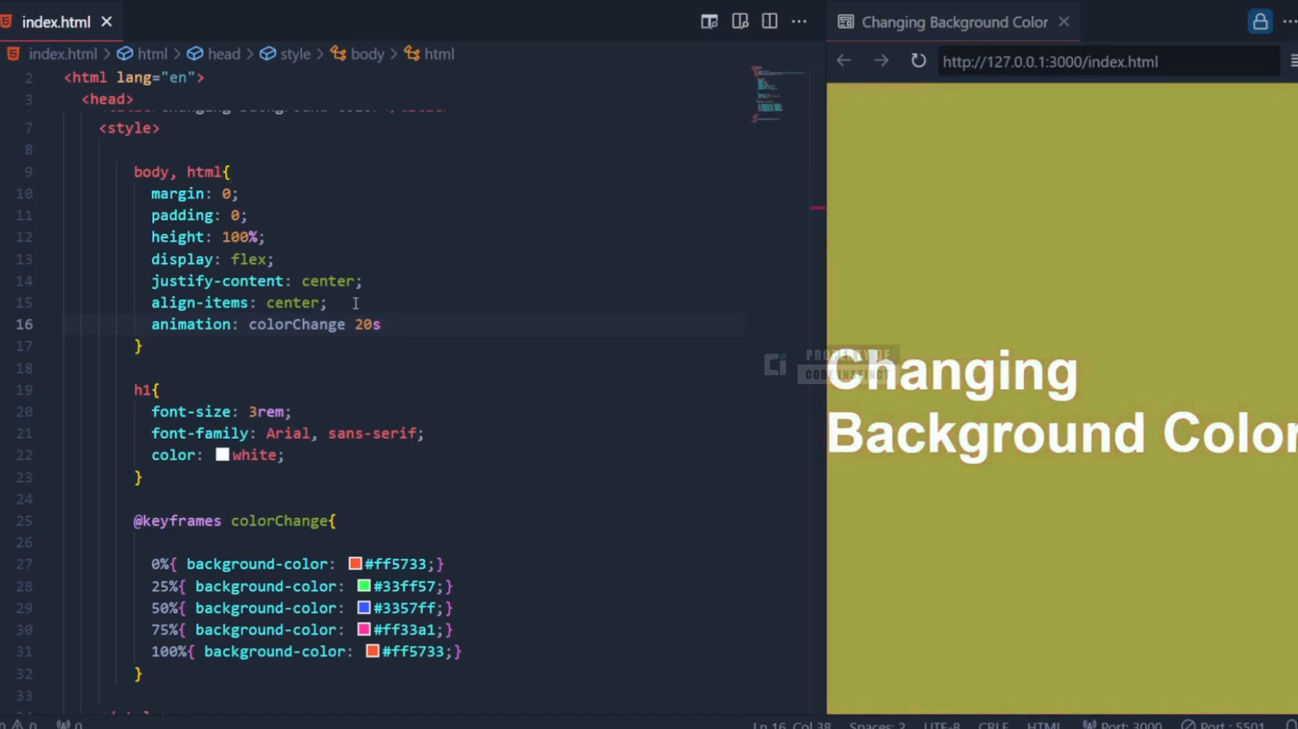
{"action": "type", "text": "infinite"}
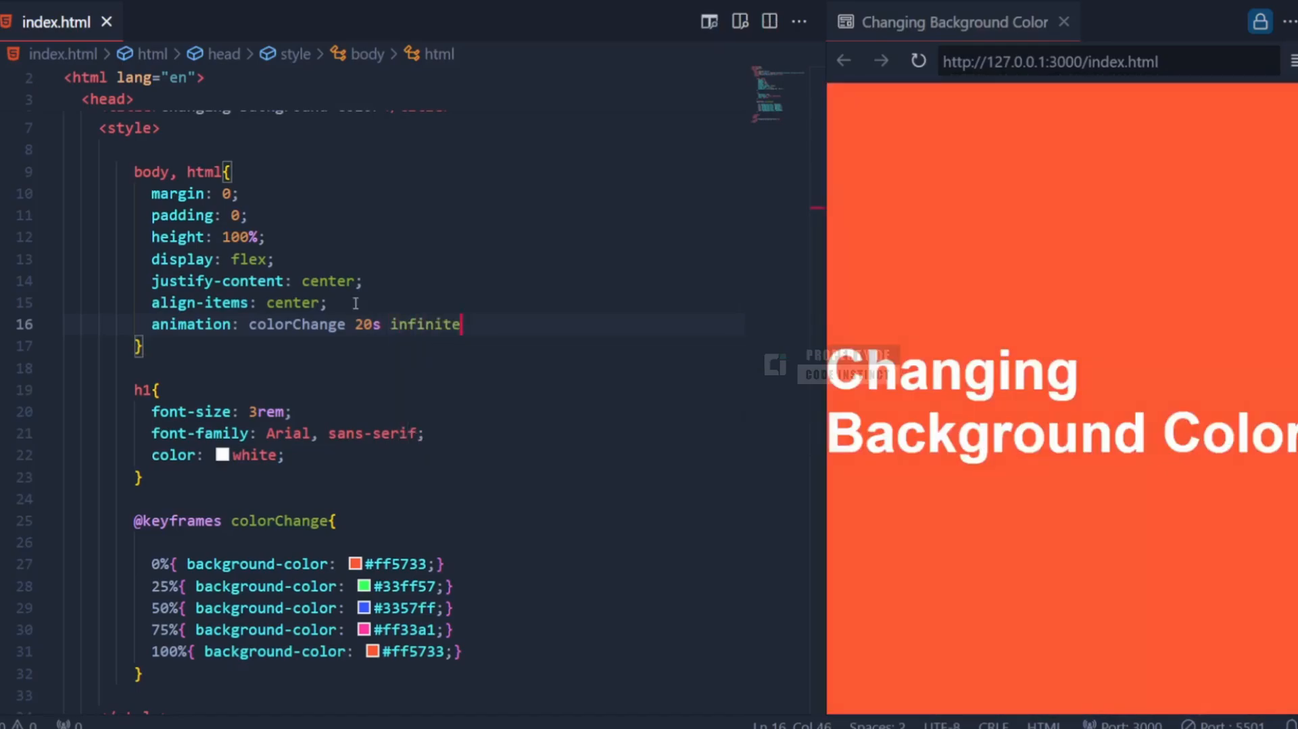
{"action": "type", "text": "alternate;"}
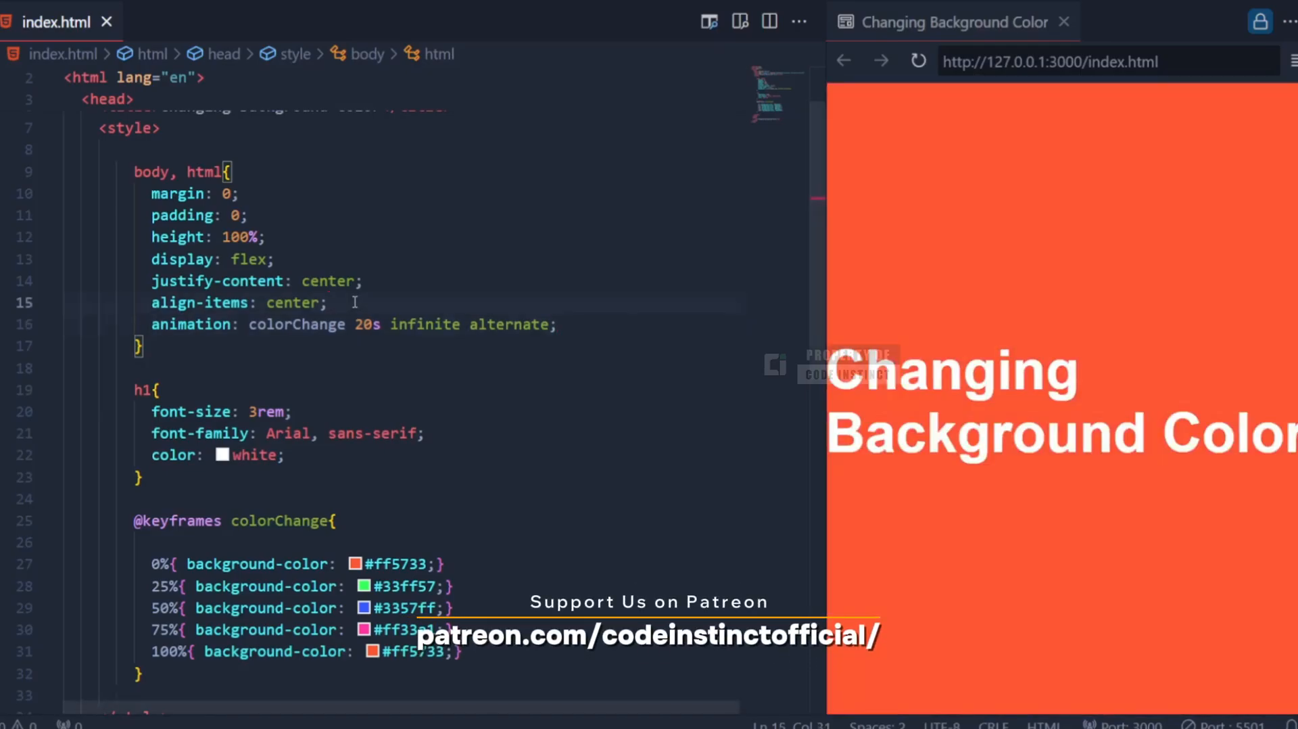
{"action": "key", "text": "Enter"}
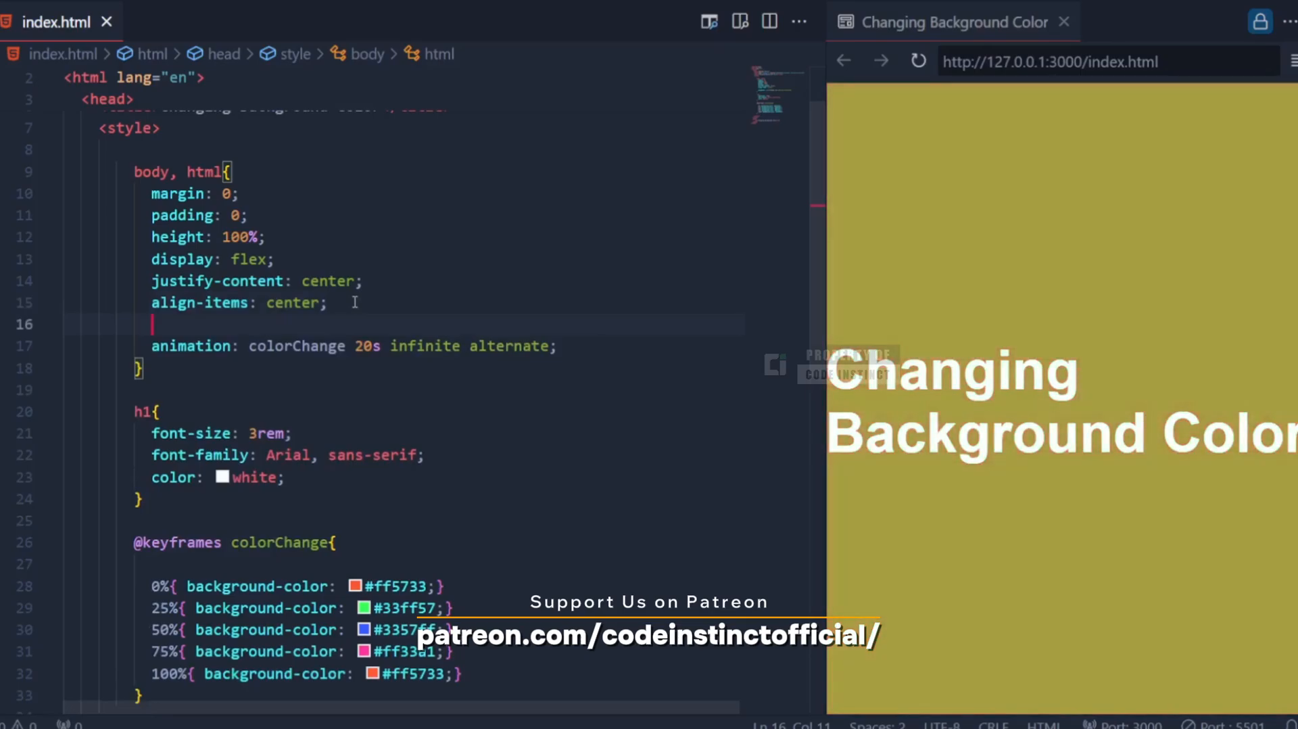
{"action": "type", "text": "text"}
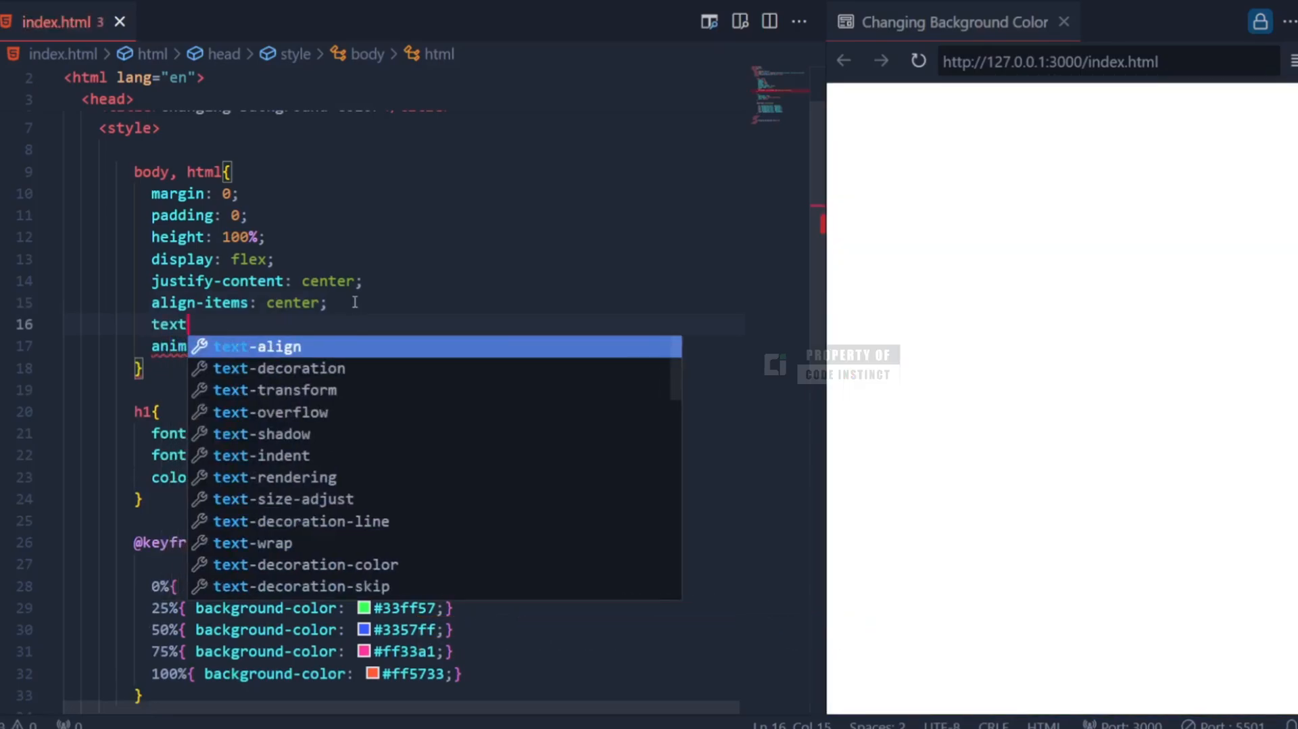